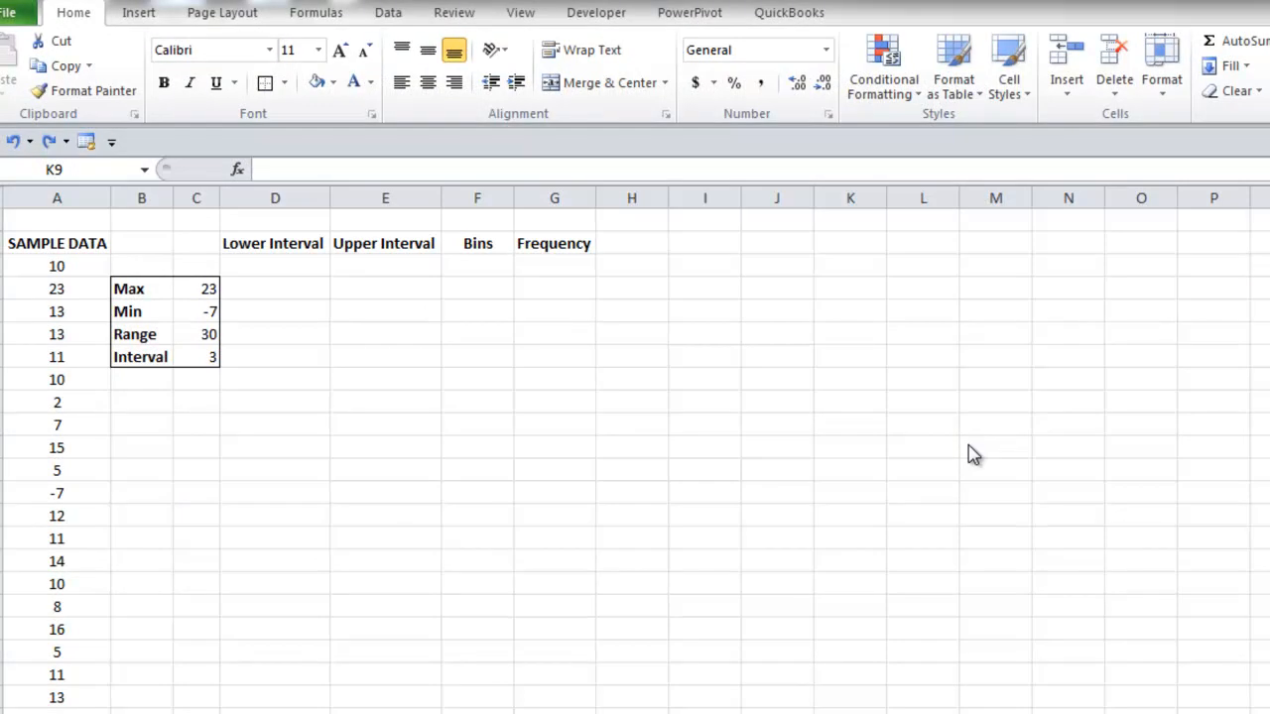
pyautogui.moveTo(682, 388)
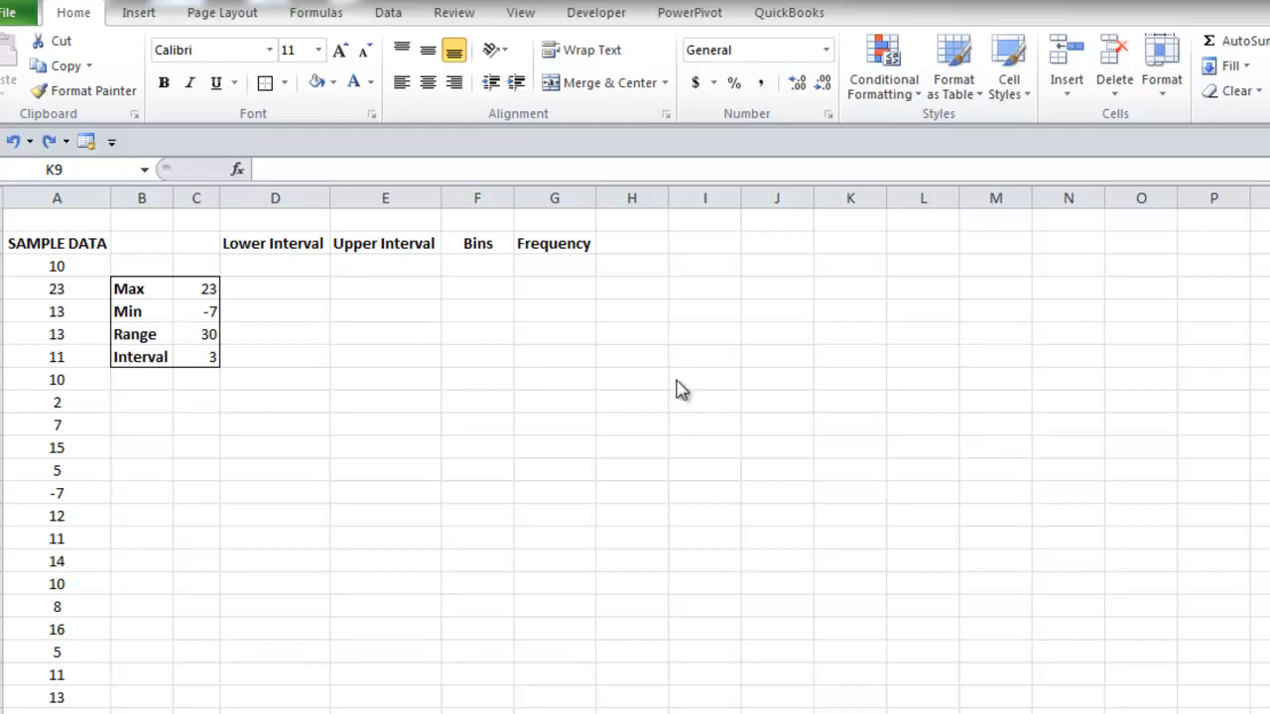
pyautogui.moveTo(62, 501)
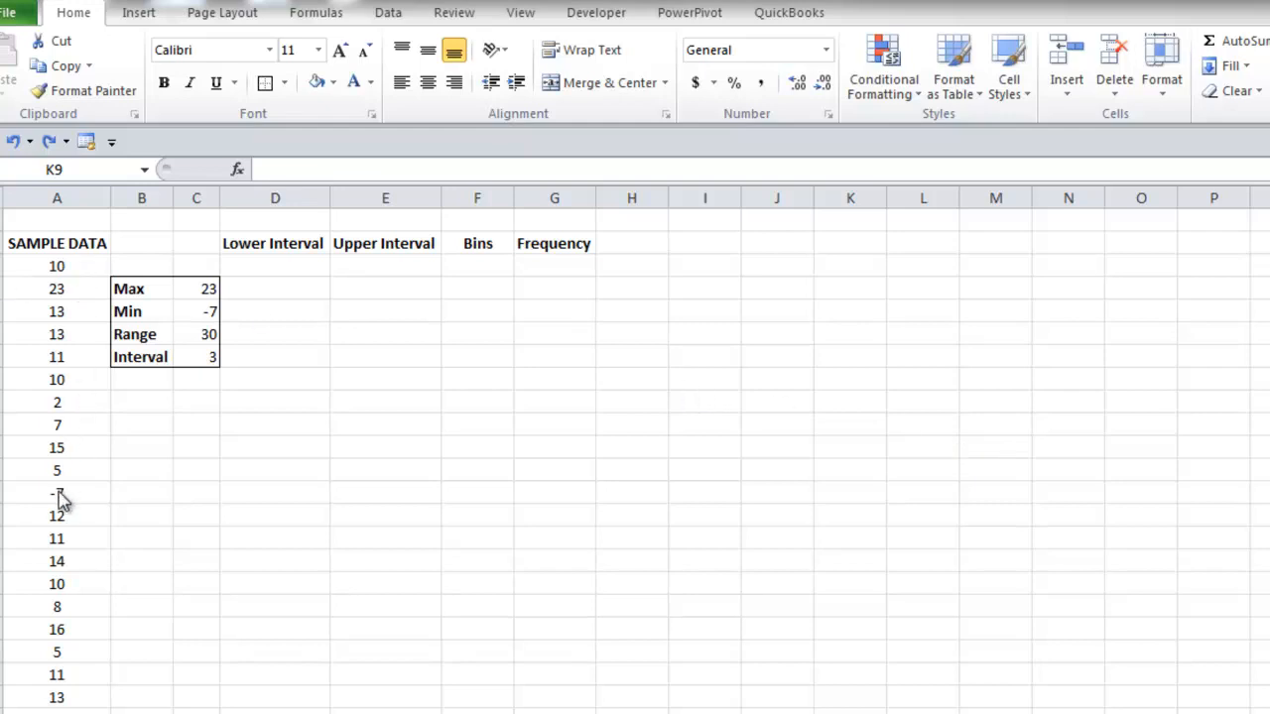
# - Check the largest sample value 23 and the Range formula, then enter the -7 to -4 interval
pyautogui.click(56, 289)
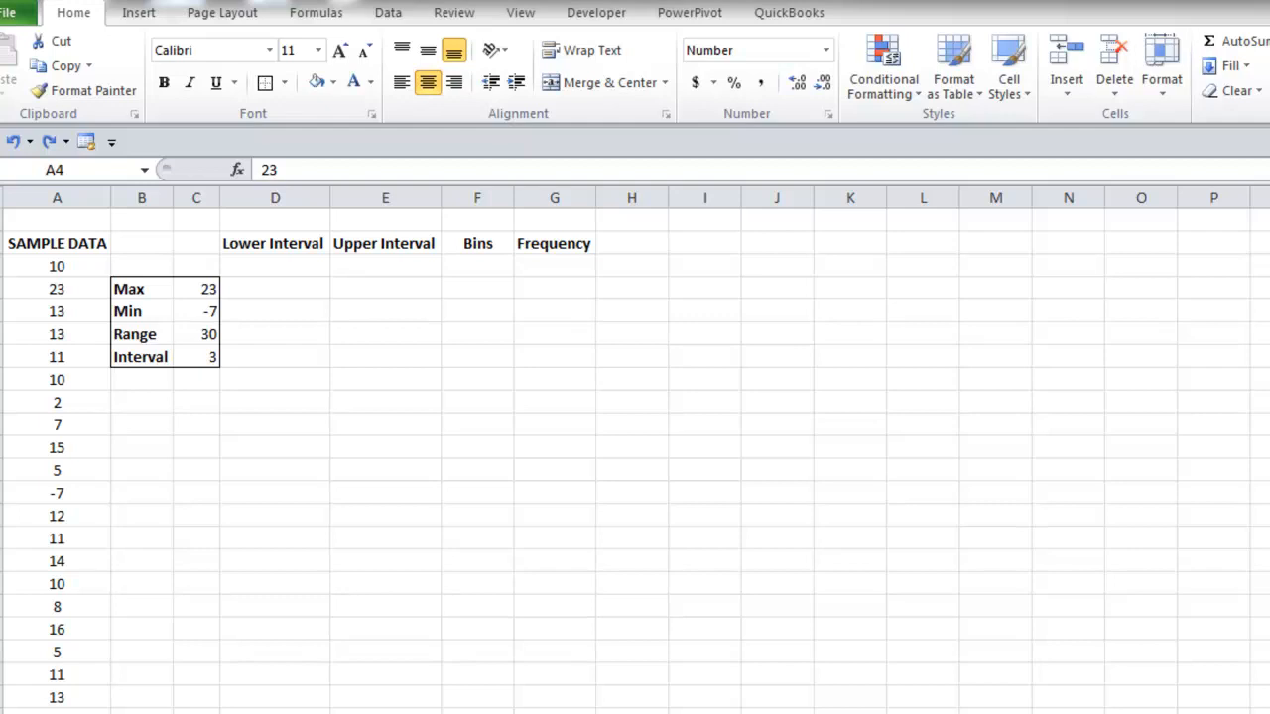
pyautogui.moveTo(1136, 359)
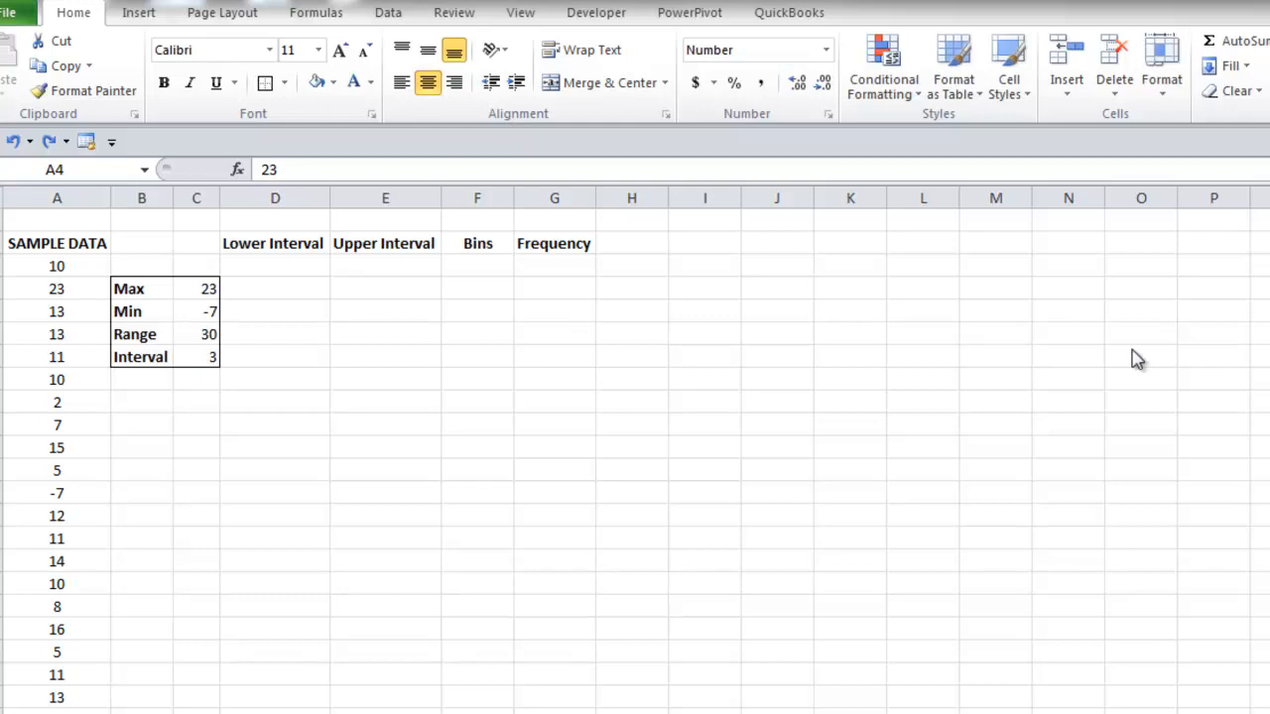
pyautogui.click(195, 334)
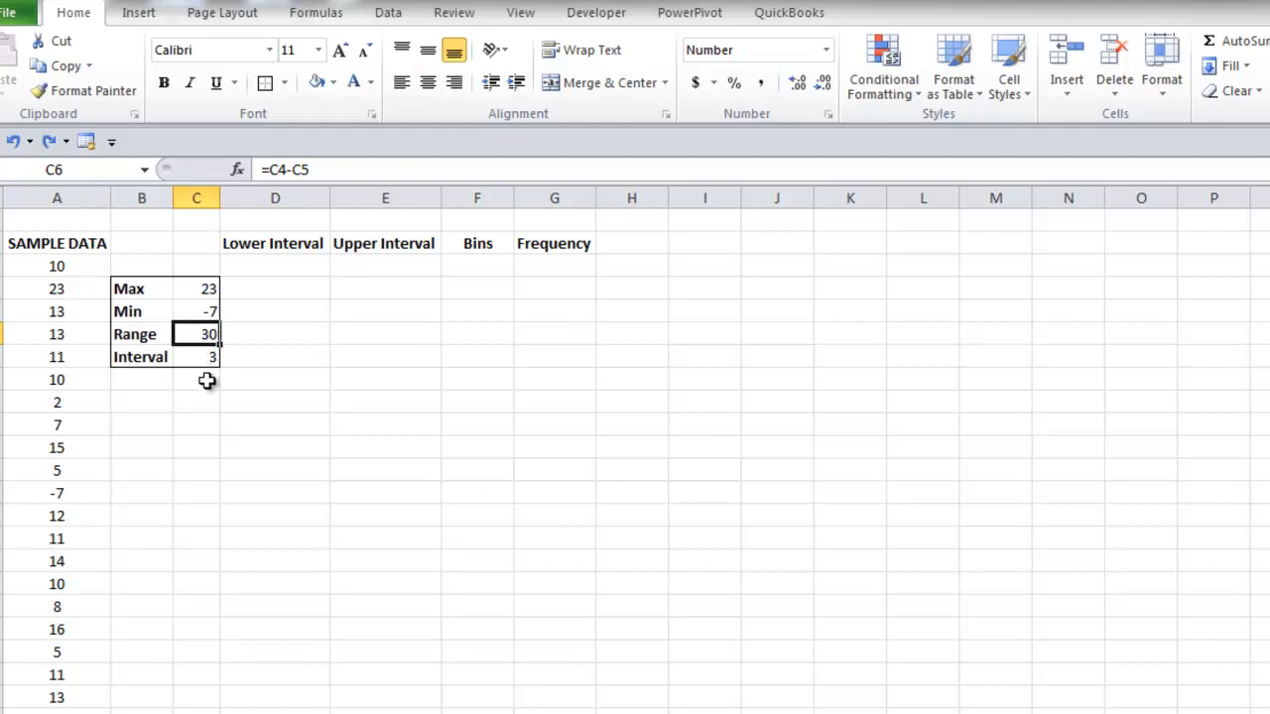
pyautogui.moveTo(206, 372)
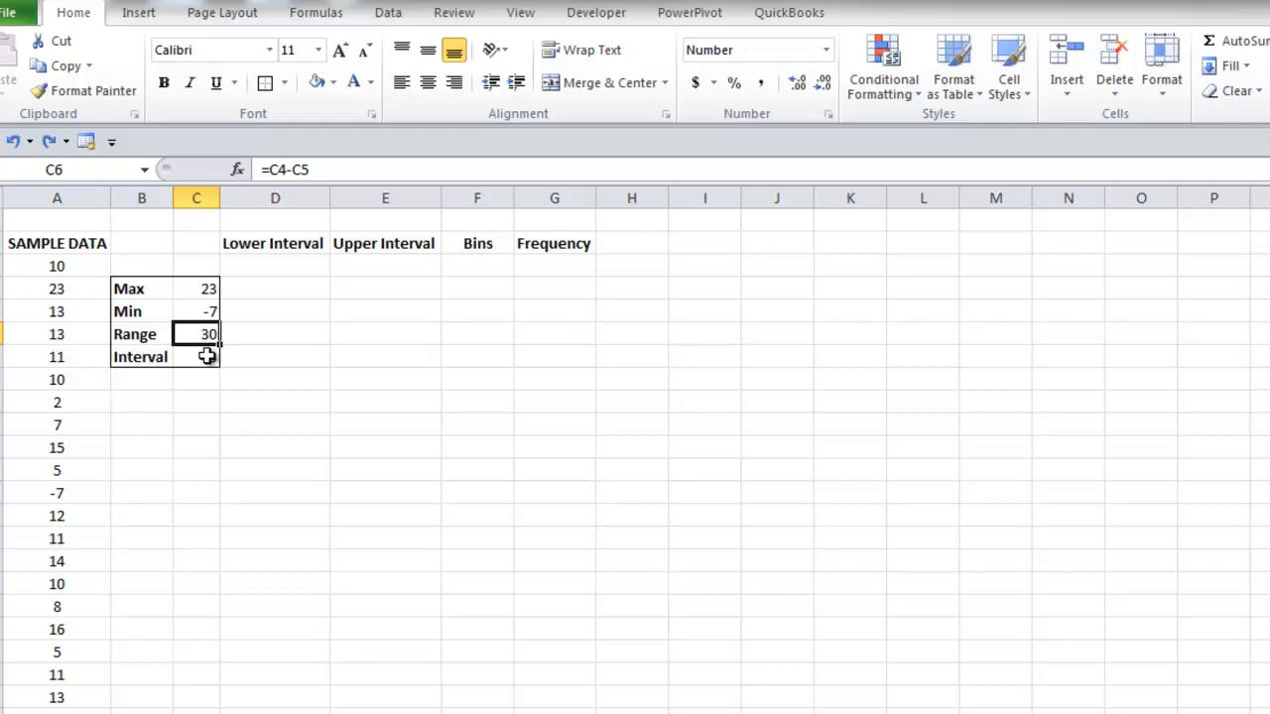
pyautogui.moveTo(213, 358)
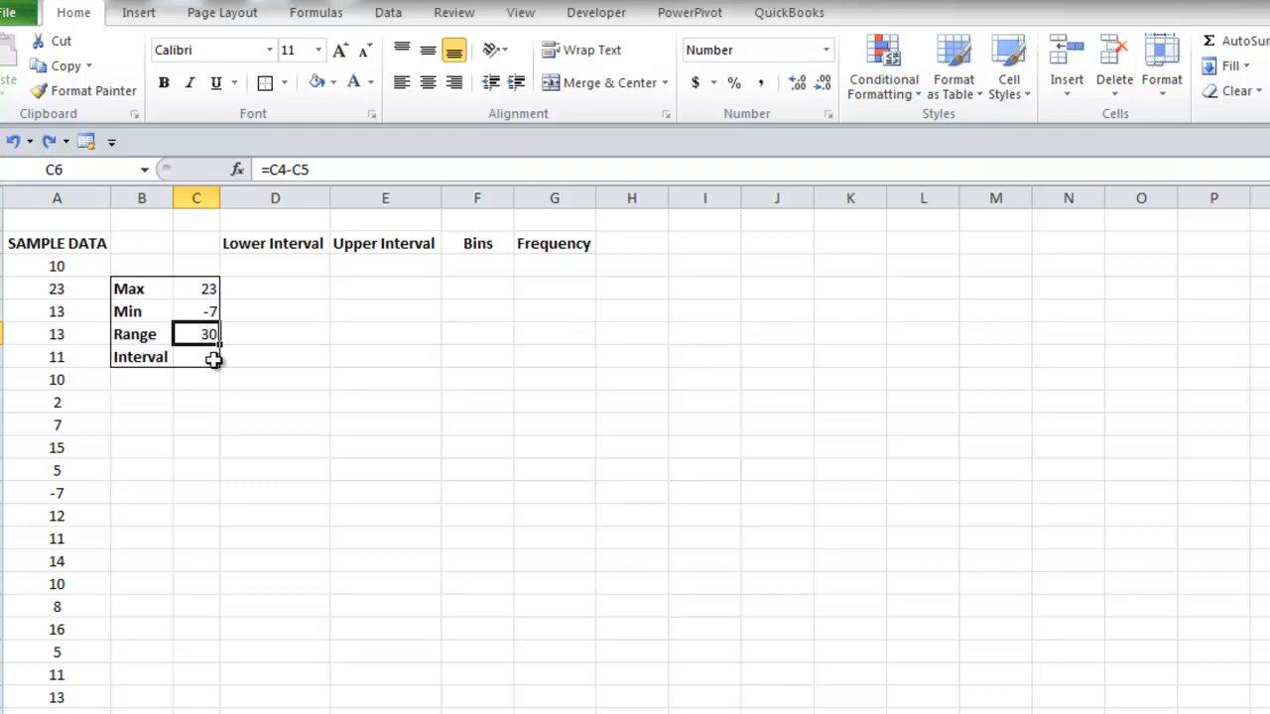
pyautogui.click(553, 469)
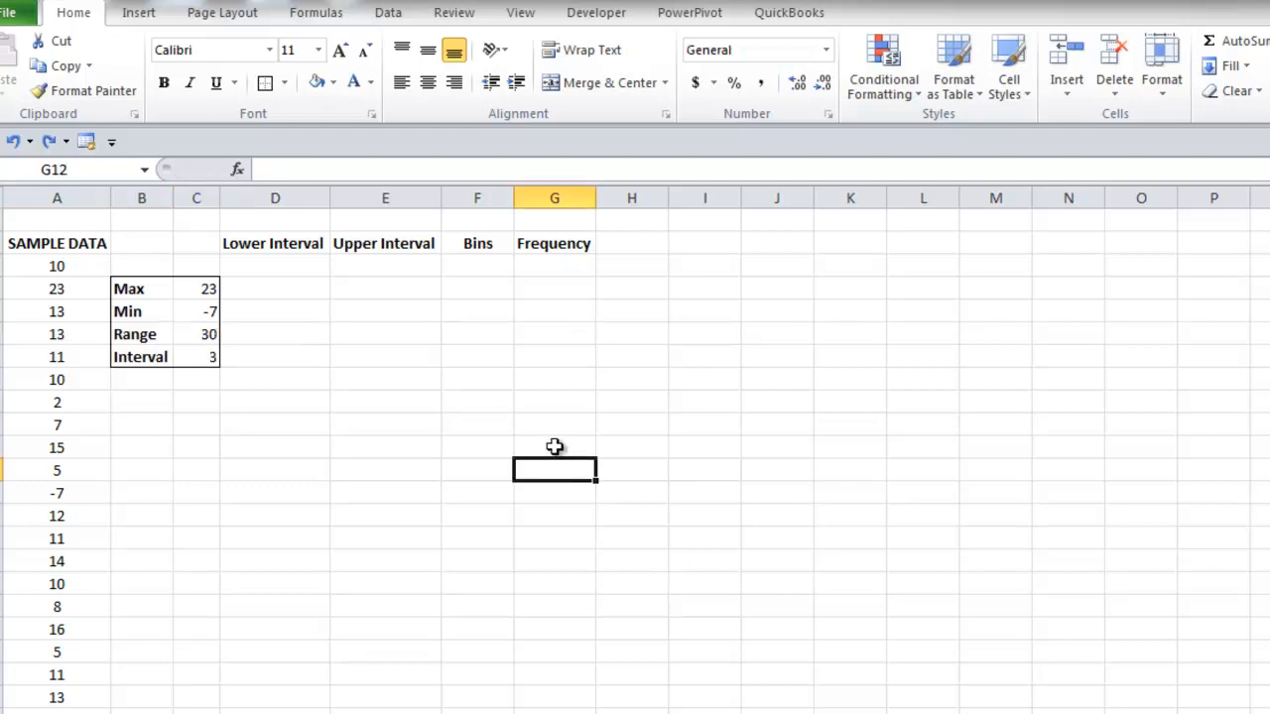
pyautogui.moveTo(350, 255)
pyautogui.write('-')
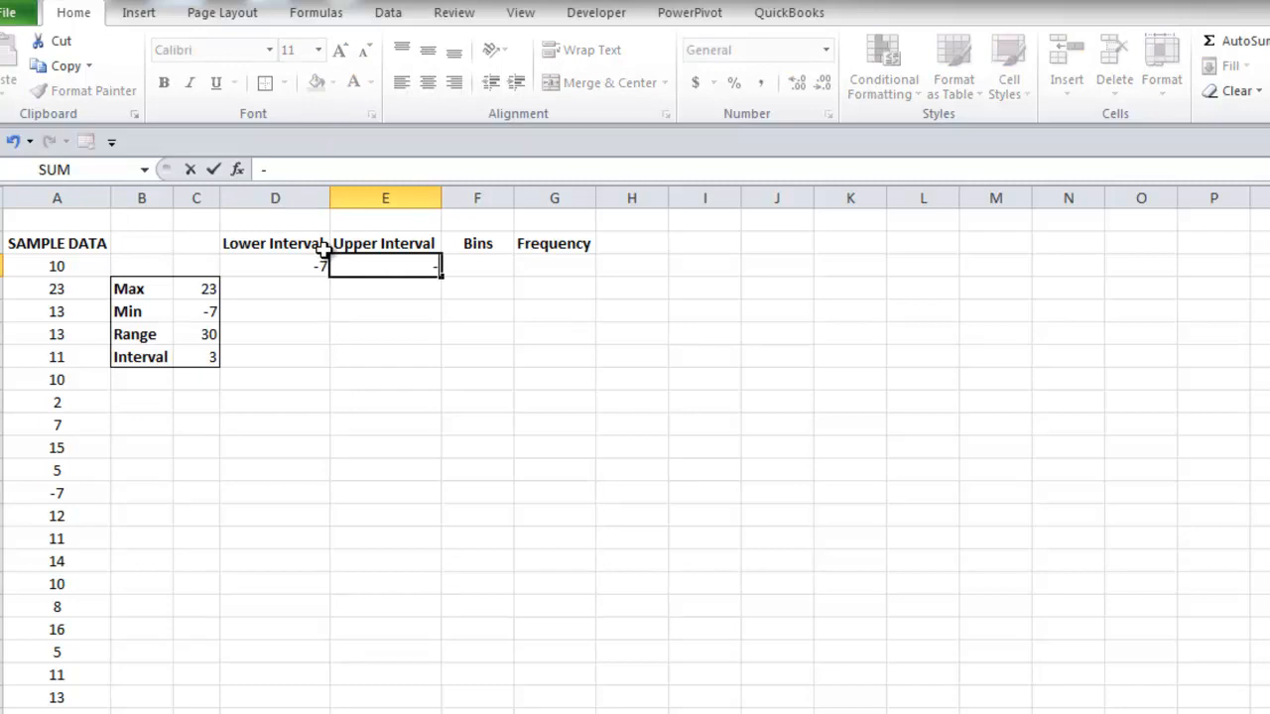
pyautogui.write('4')
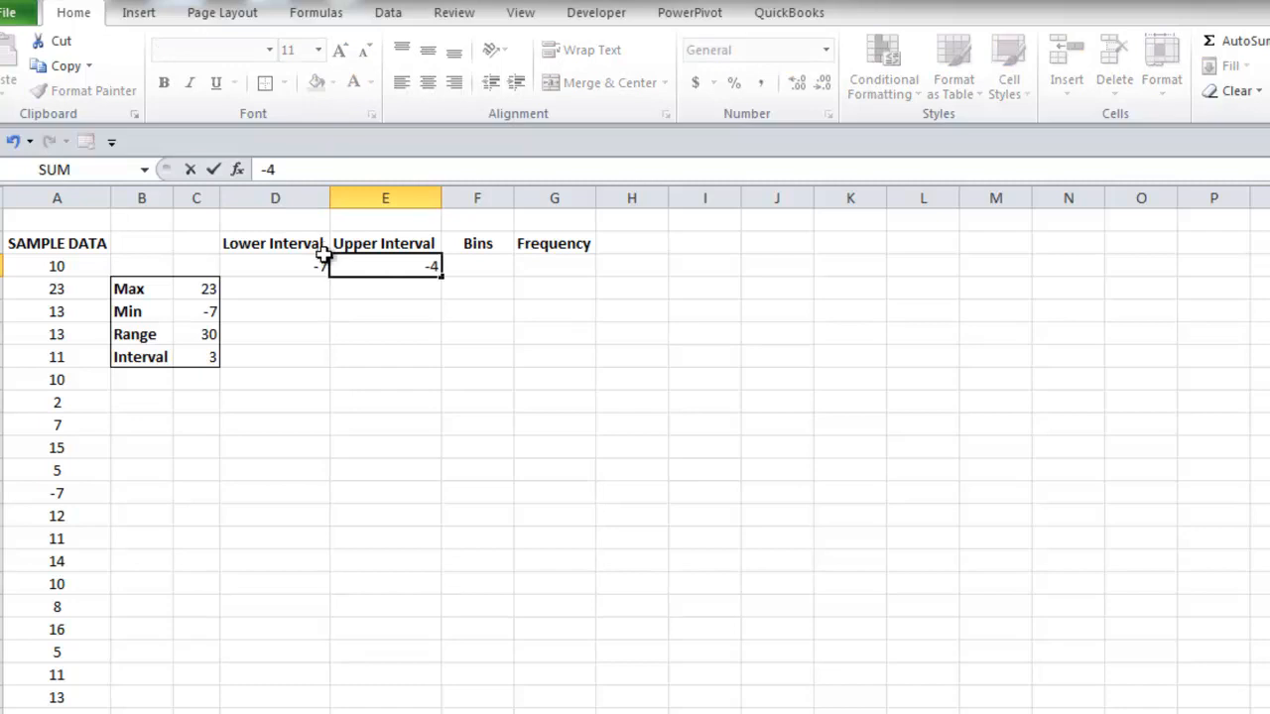
# - Enter =E3+1 as the D4 lower limit and begin the E4 upper-limit formula
pyautogui.click(275, 288)
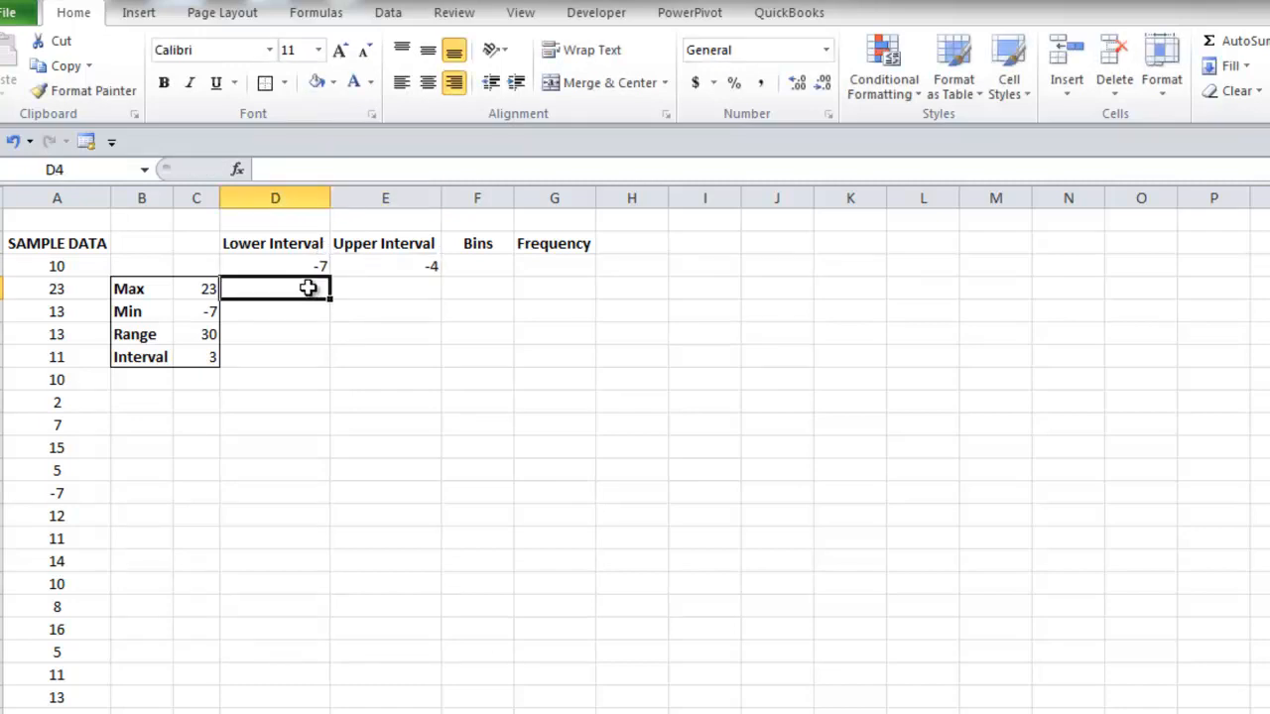
pyautogui.write('=')
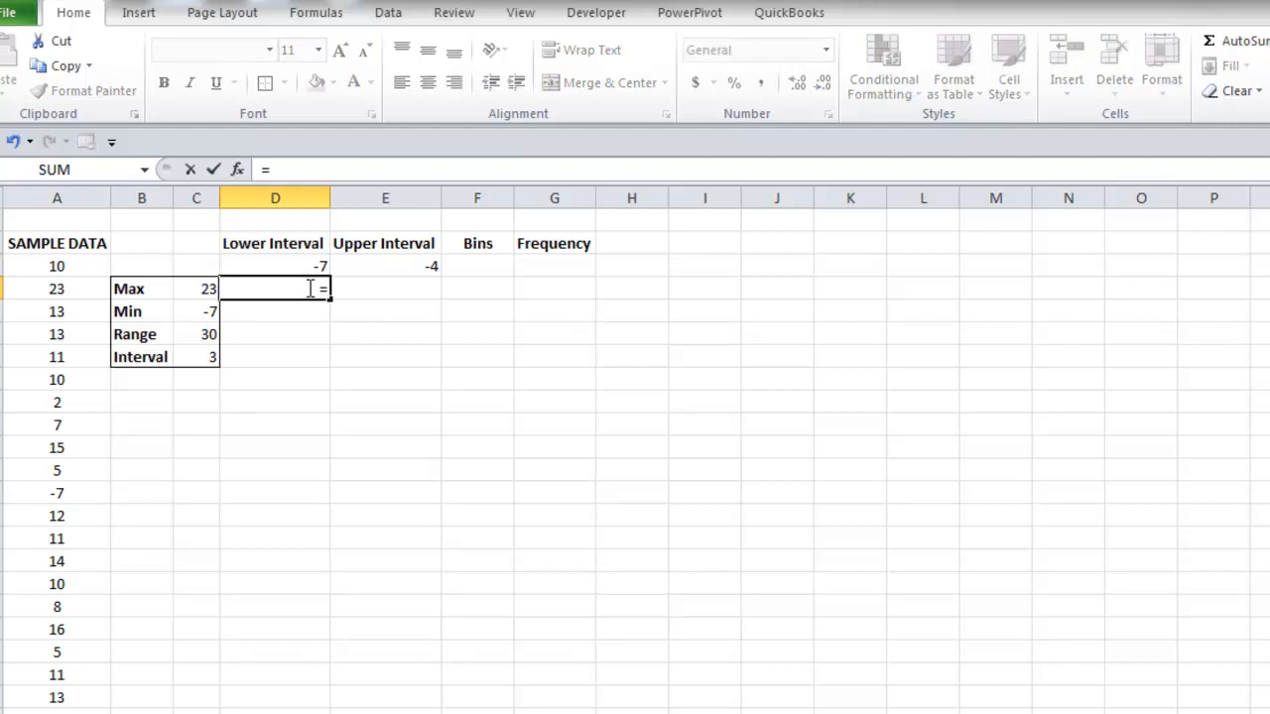
pyautogui.click(385, 266)
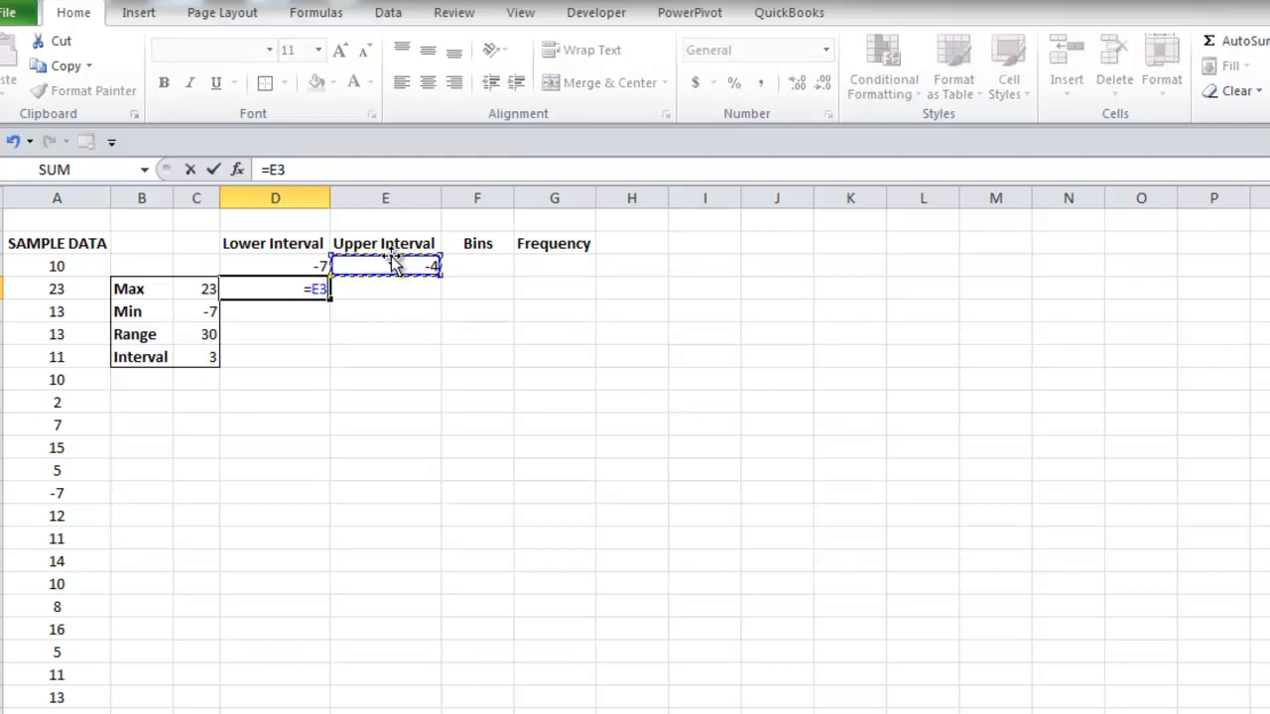
pyautogui.write('+1')
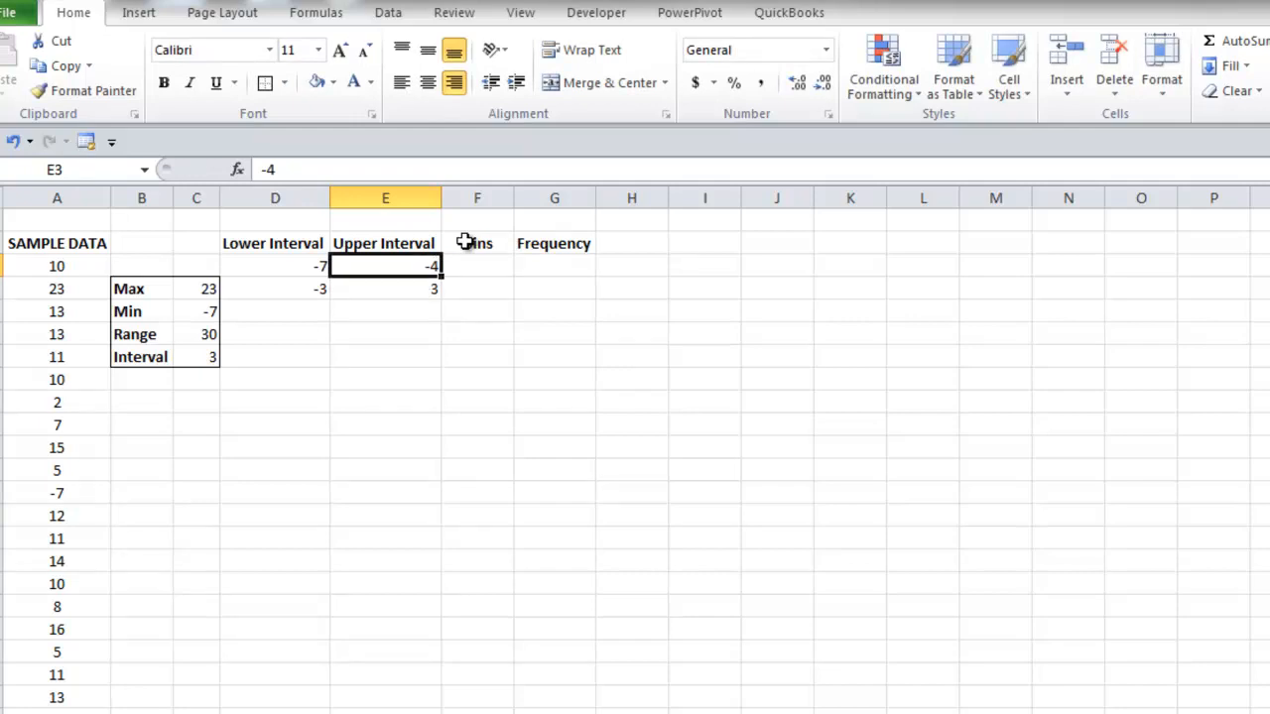
pyautogui.click(385, 289)
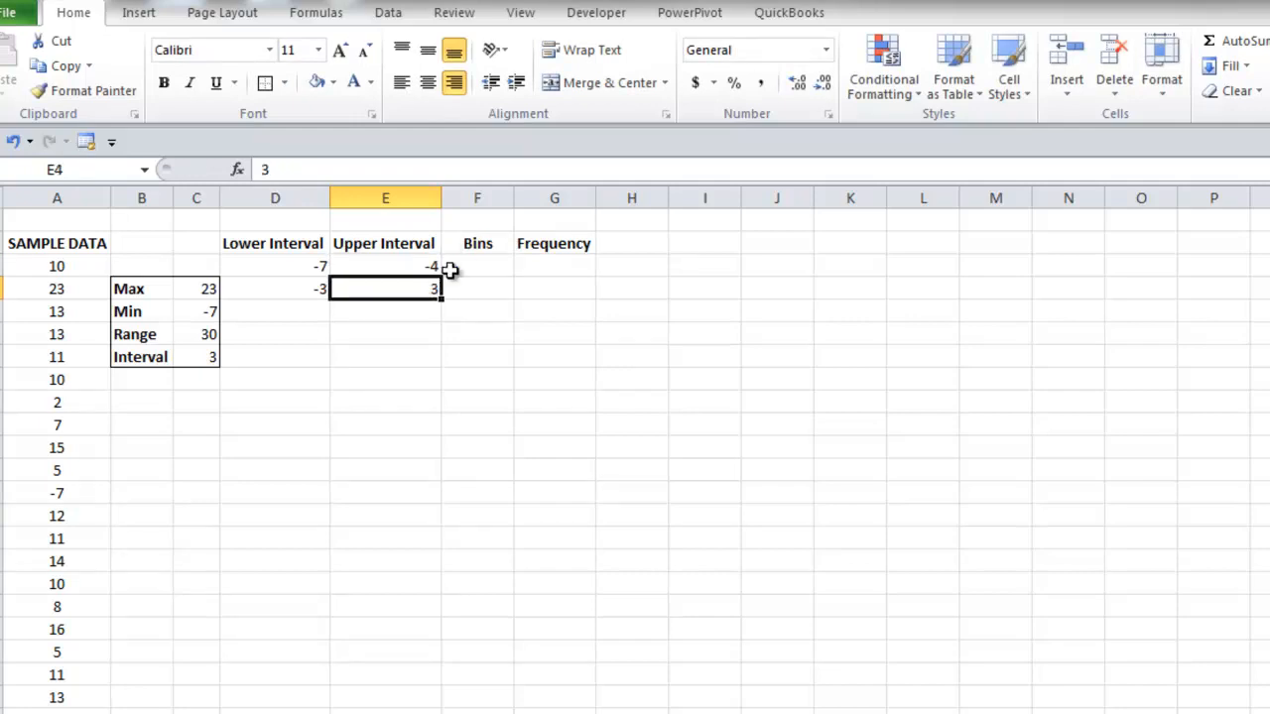
pyautogui.write('=E3')
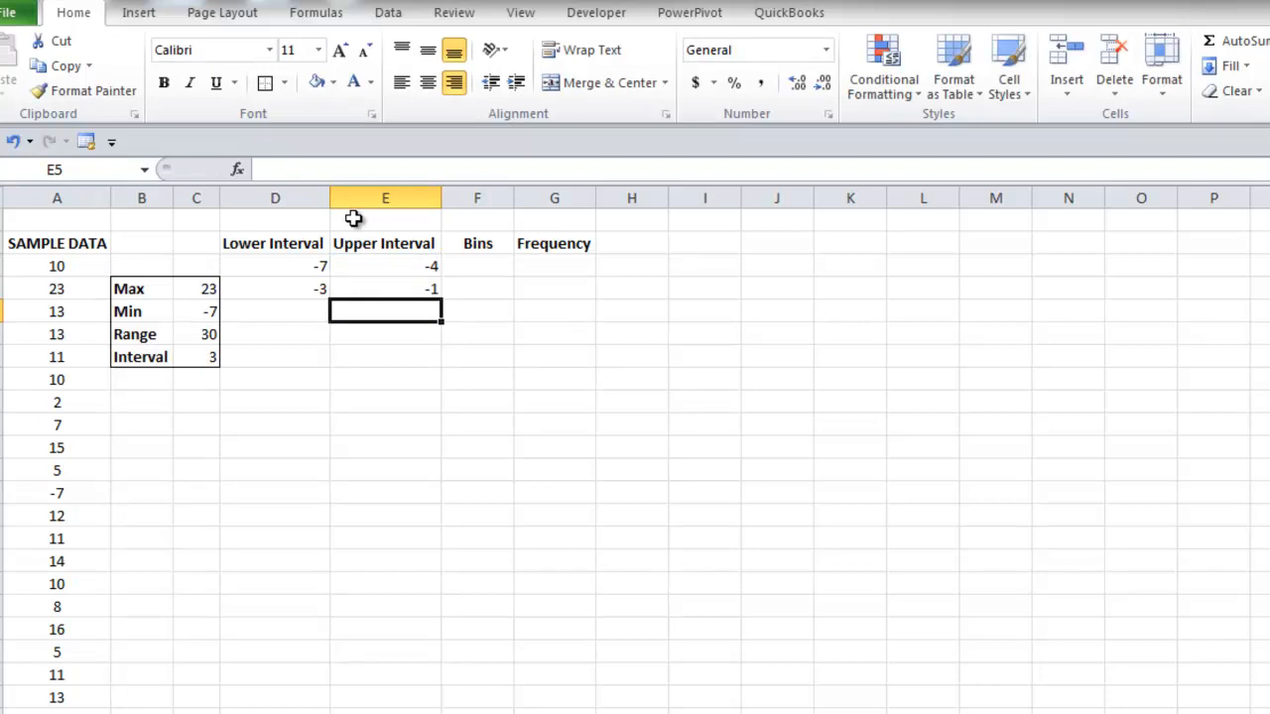
# - Copy the D4:E4 interval formulas down to row 12, ending with 21 to 23
pyautogui.click(275, 288)
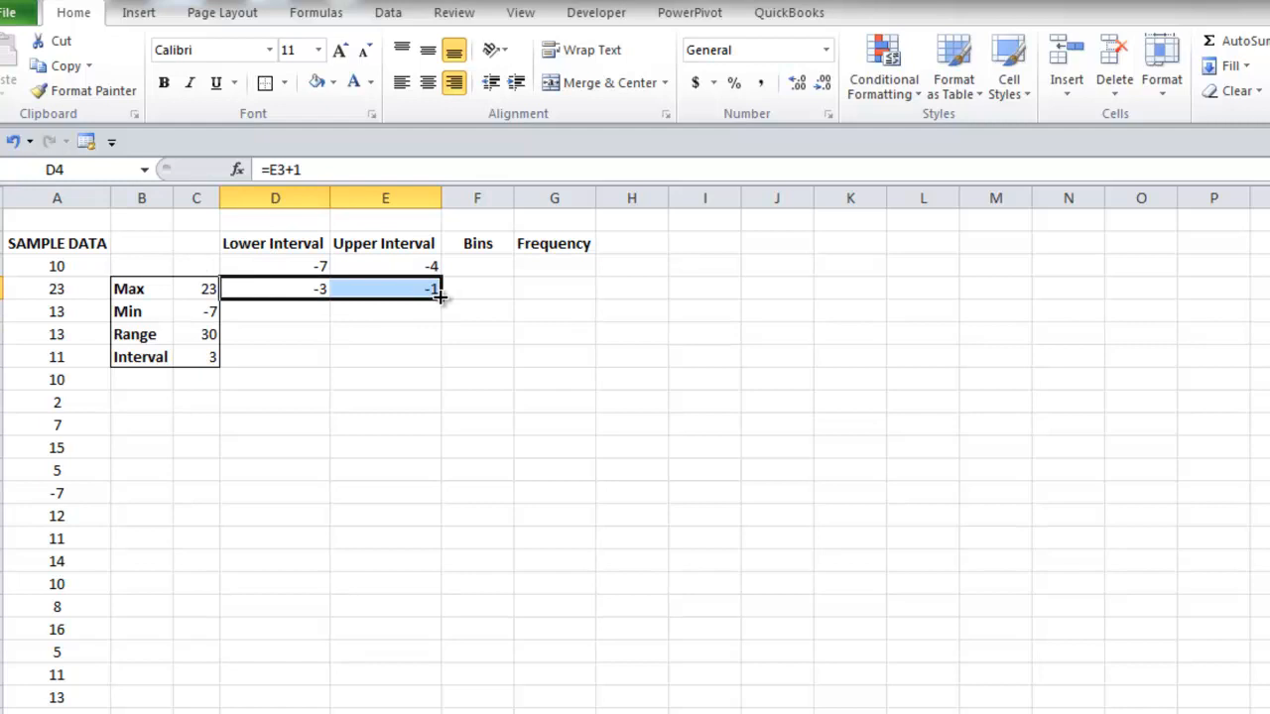
pyautogui.moveTo(437, 289); pyautogui.dragTo(438, 402)
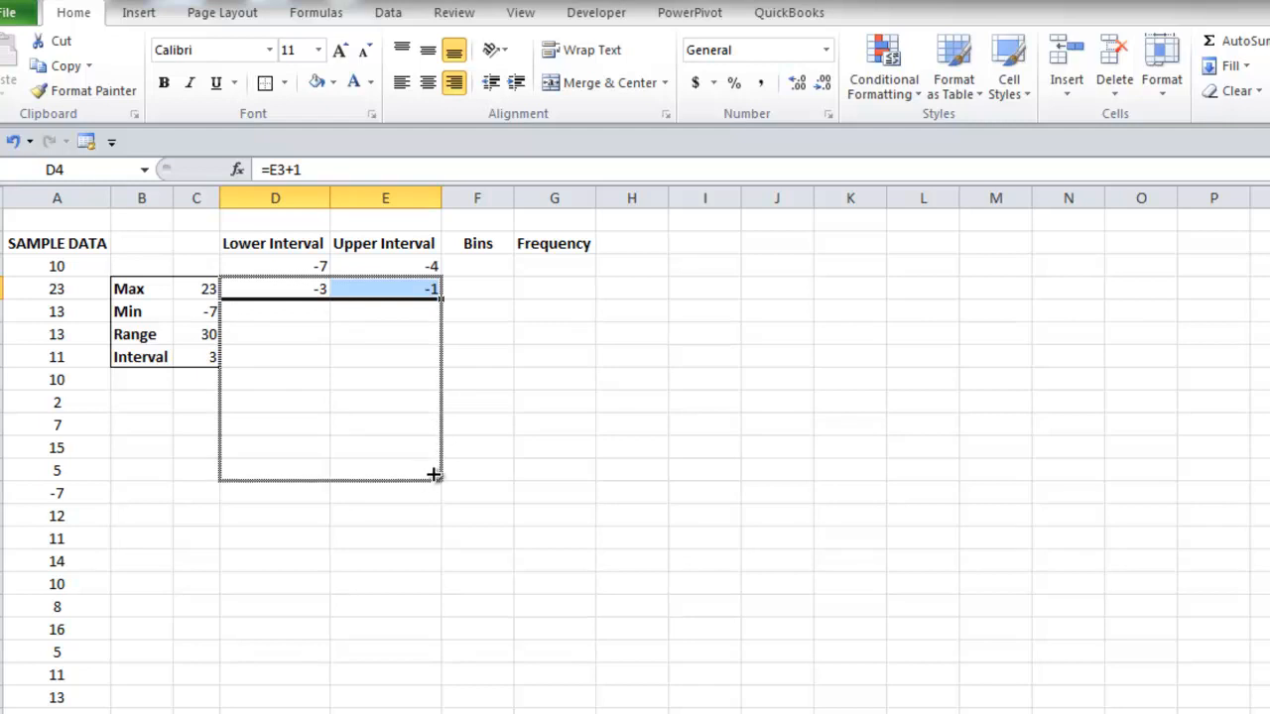
pyautogui.moveTo(434, 289); pyautogui.dragTo(433, 493)
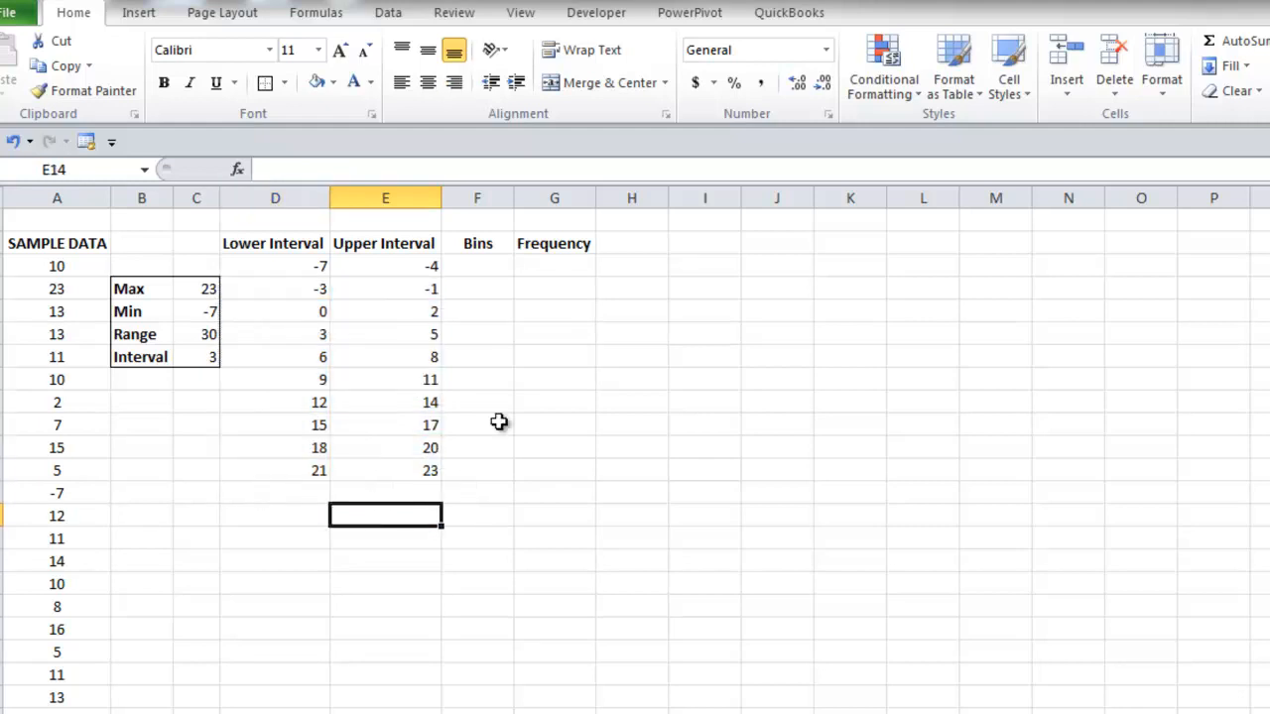
# - Paste the Upper Interval values E3:E12 into Bins starting at F3, values only
pyautogui.click(477, 266)
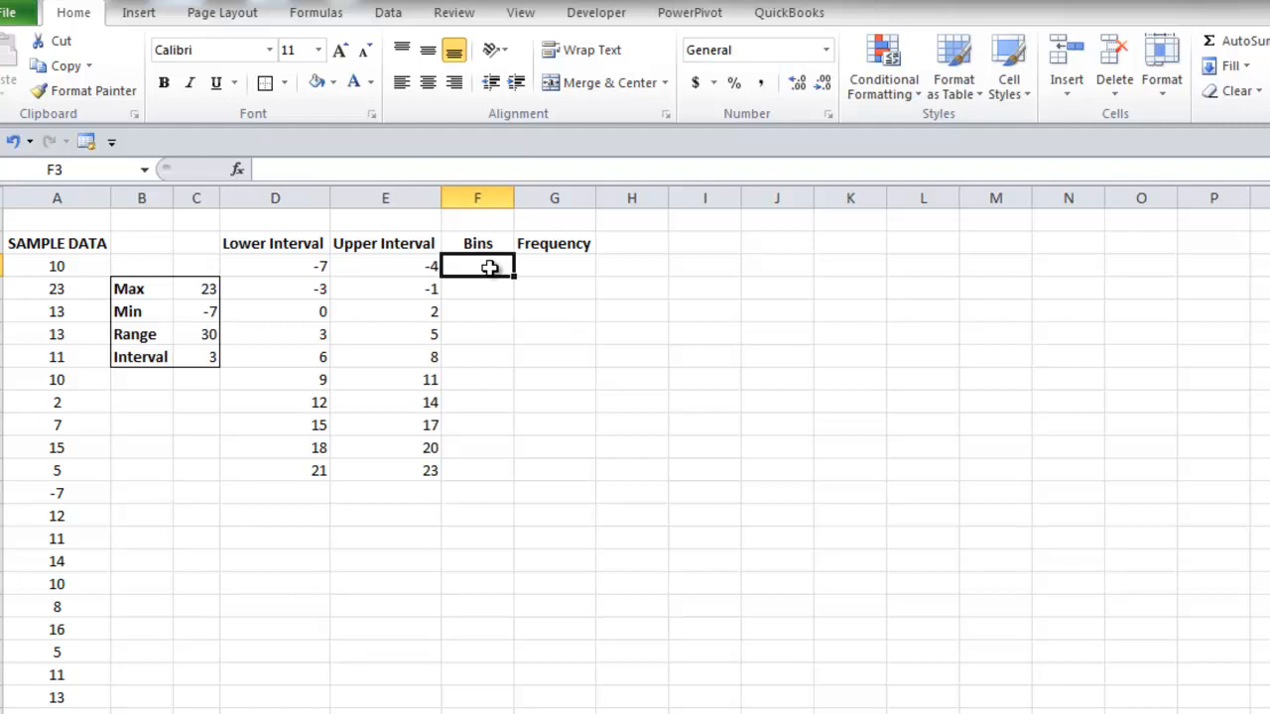
pyautogui.click(385, 266)
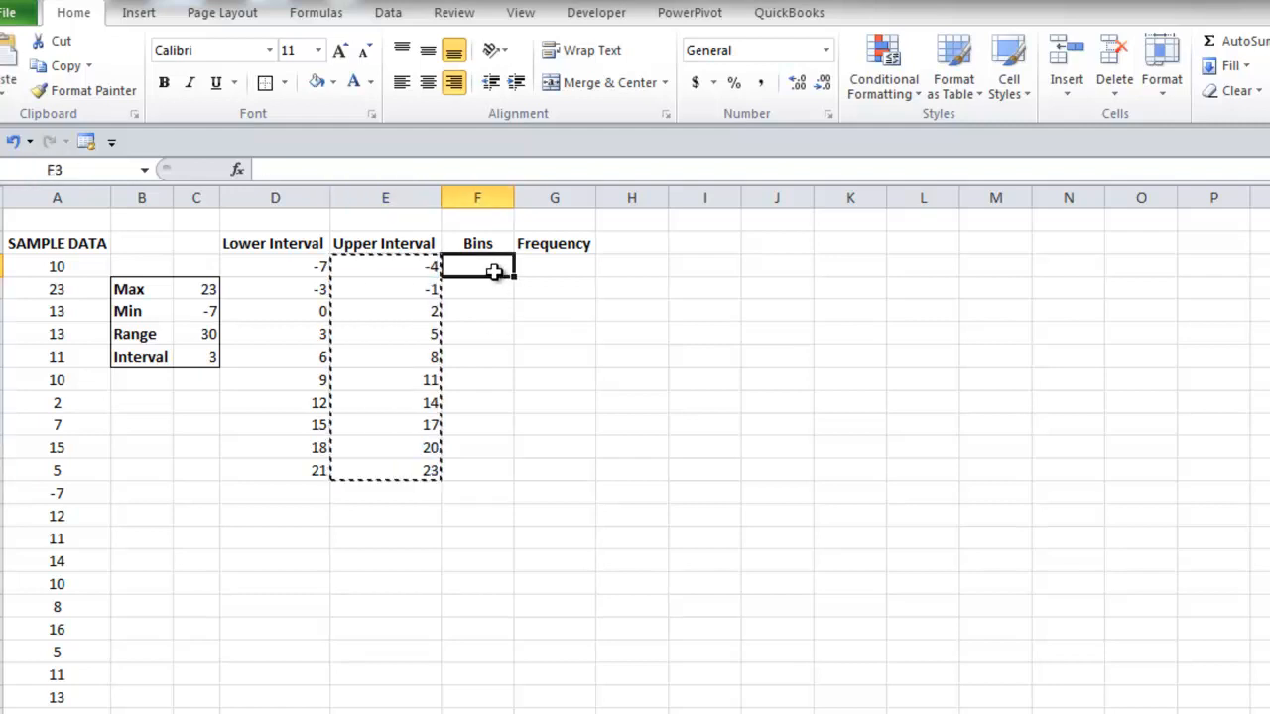
pyautogui.rightClick(477, 266)
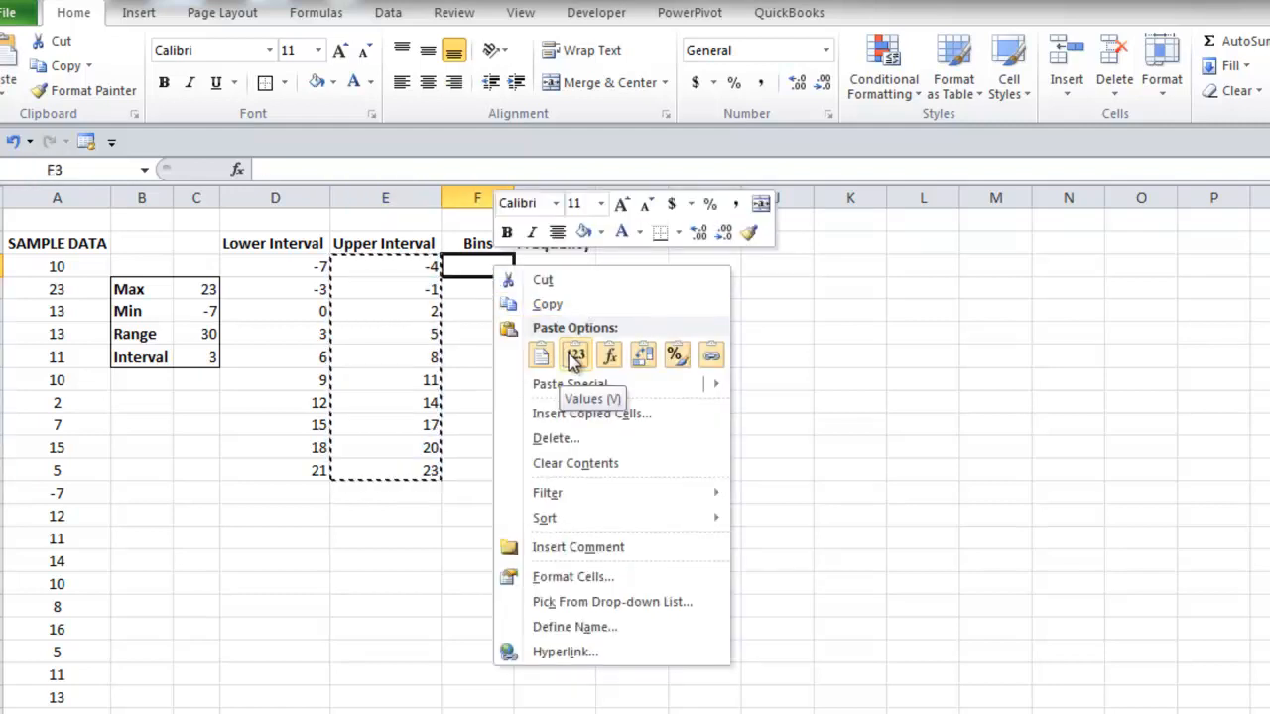
pyautogui.click(576, 354)
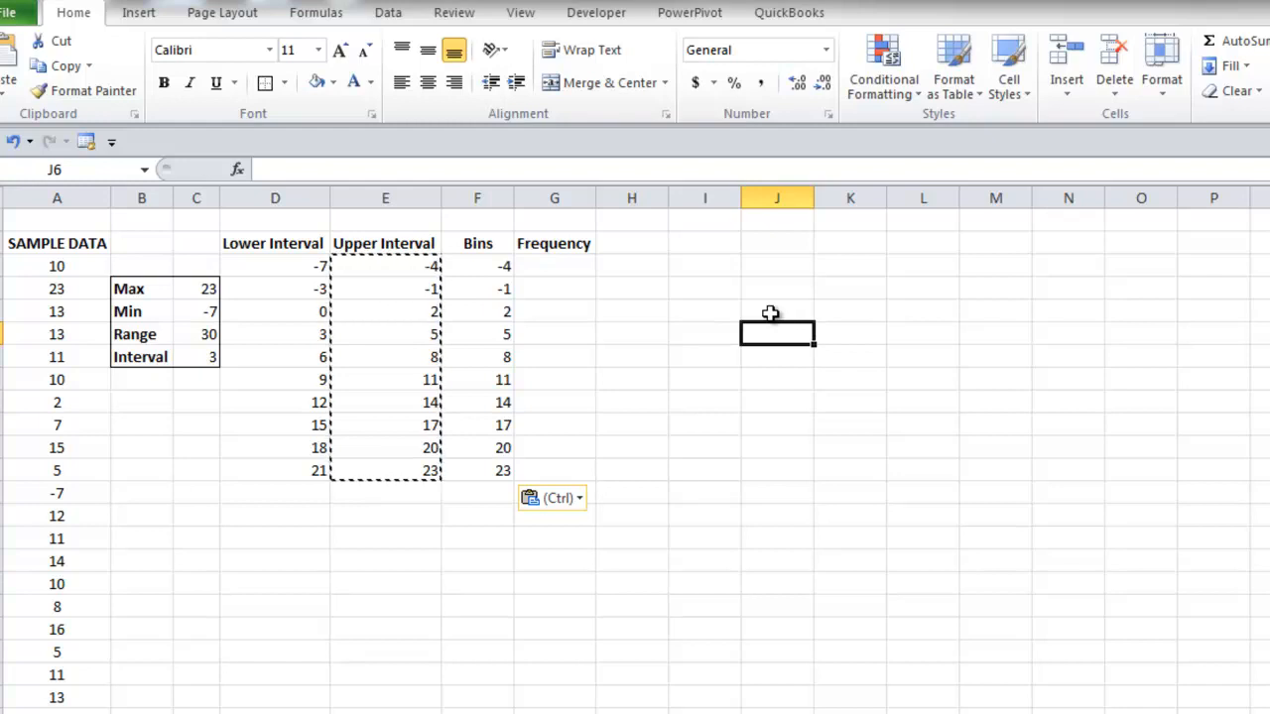
# - Enter =FREQUENCY(A3:A22,F3:F12) across G3:G12 as an array formula
pyautogui.click(554, 264)
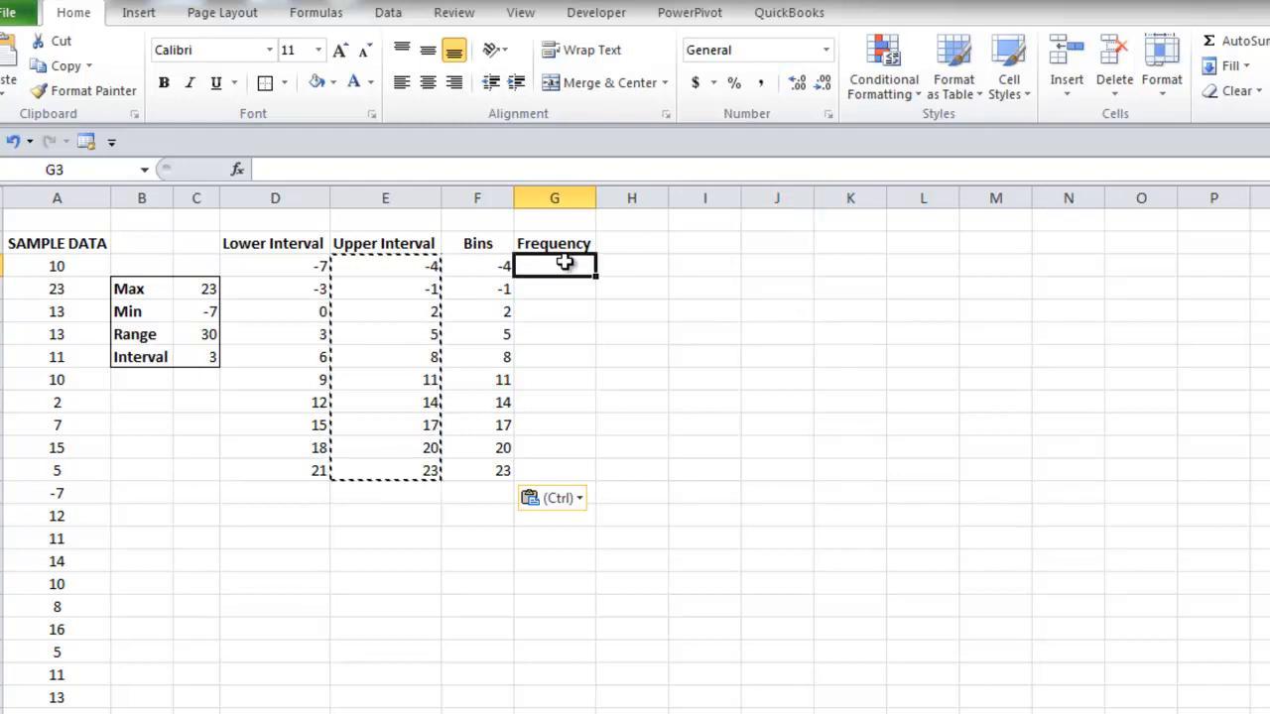
pyautogui.moveTo(553, 266); pyautogui.dragTo(553, 470)
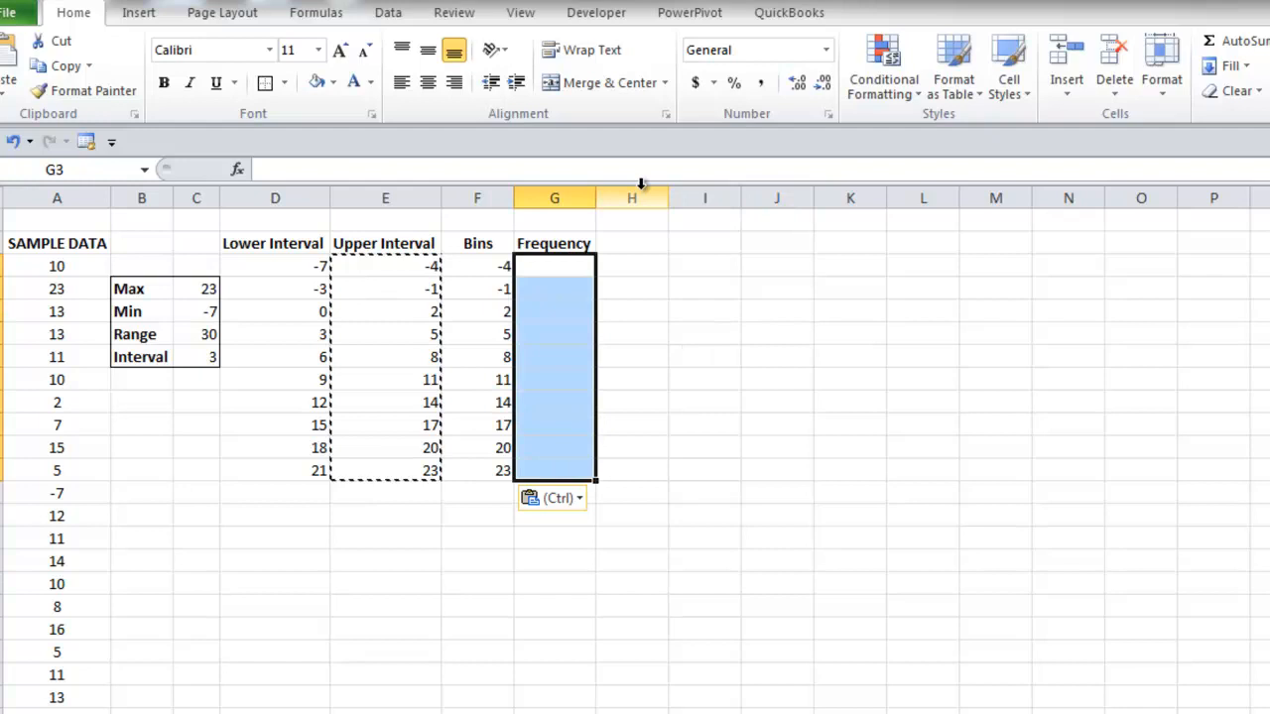
pyautogui.write('=f')
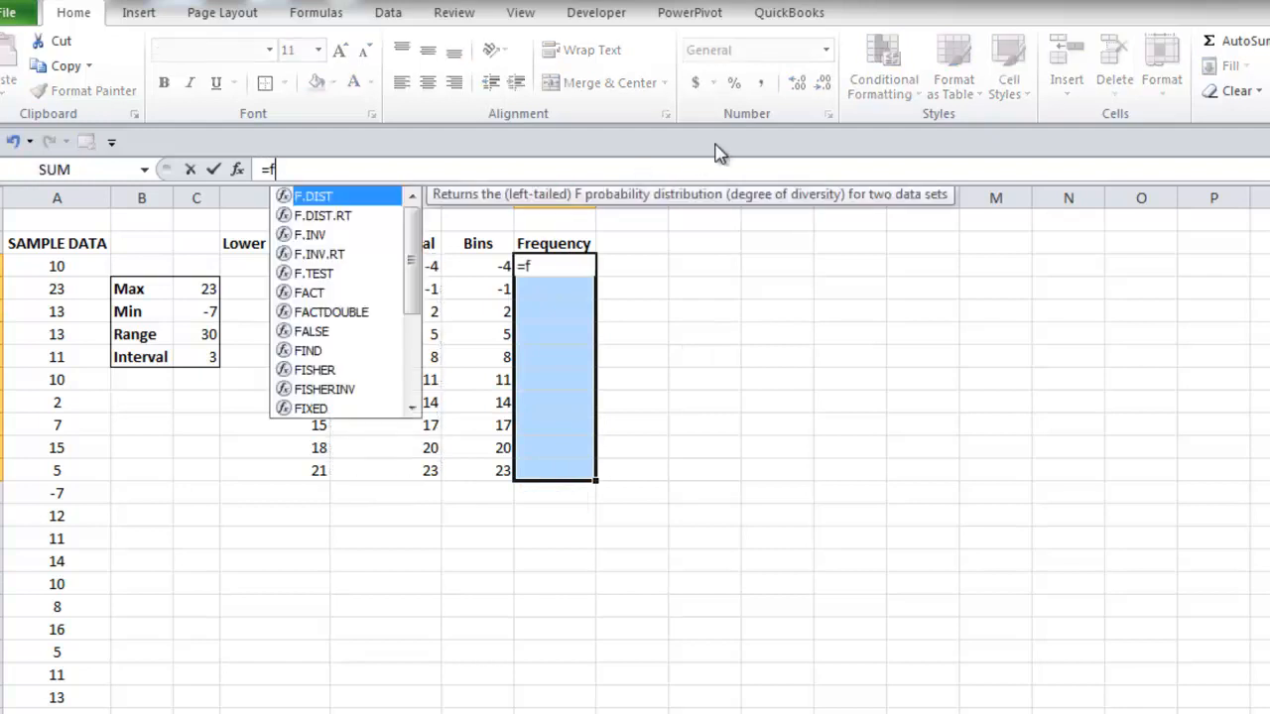
pyautogui.write('REQUENCY(')
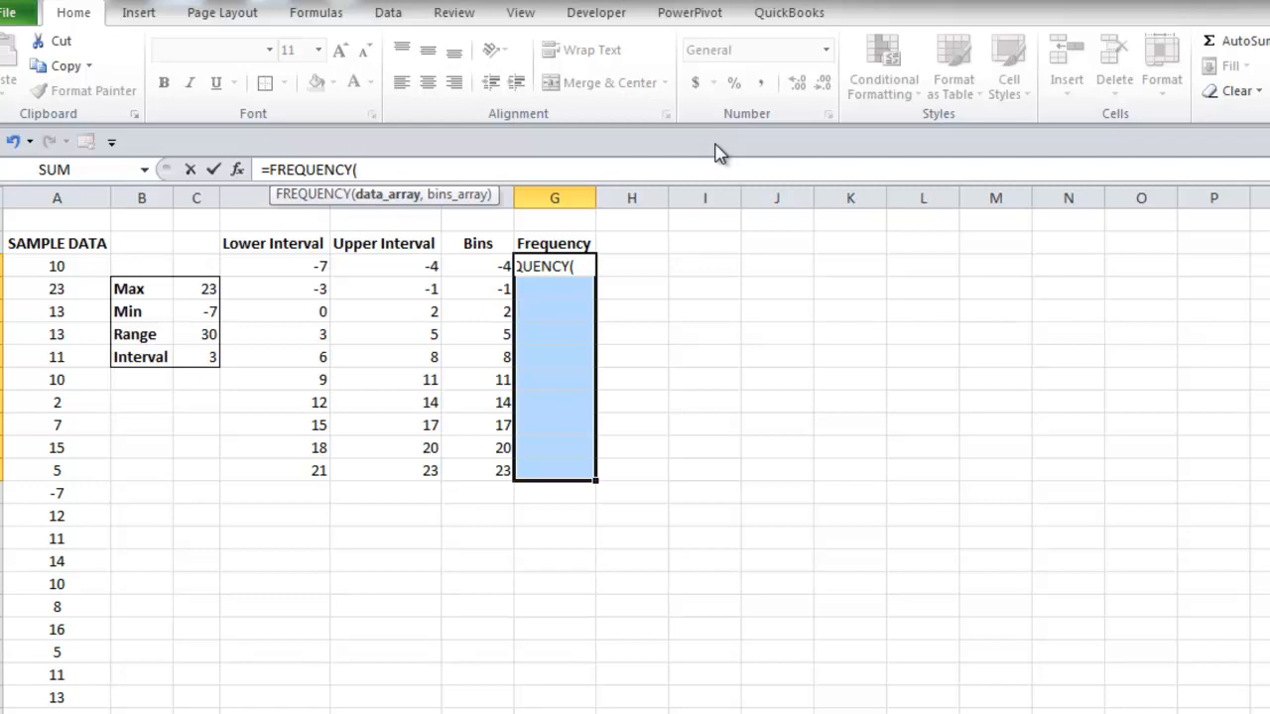
pyautogui.click(56, 265)
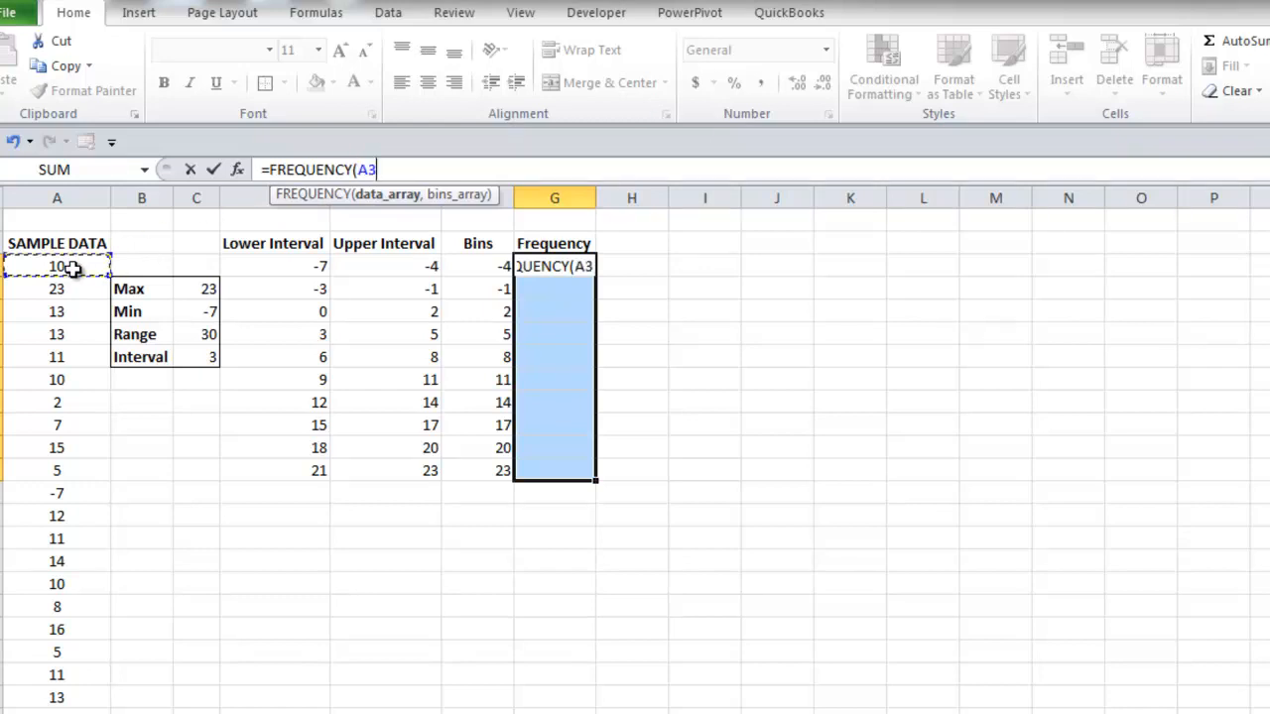
pyautogui.moveTo(56, 266); pyautogui.dragTo(57, 698)
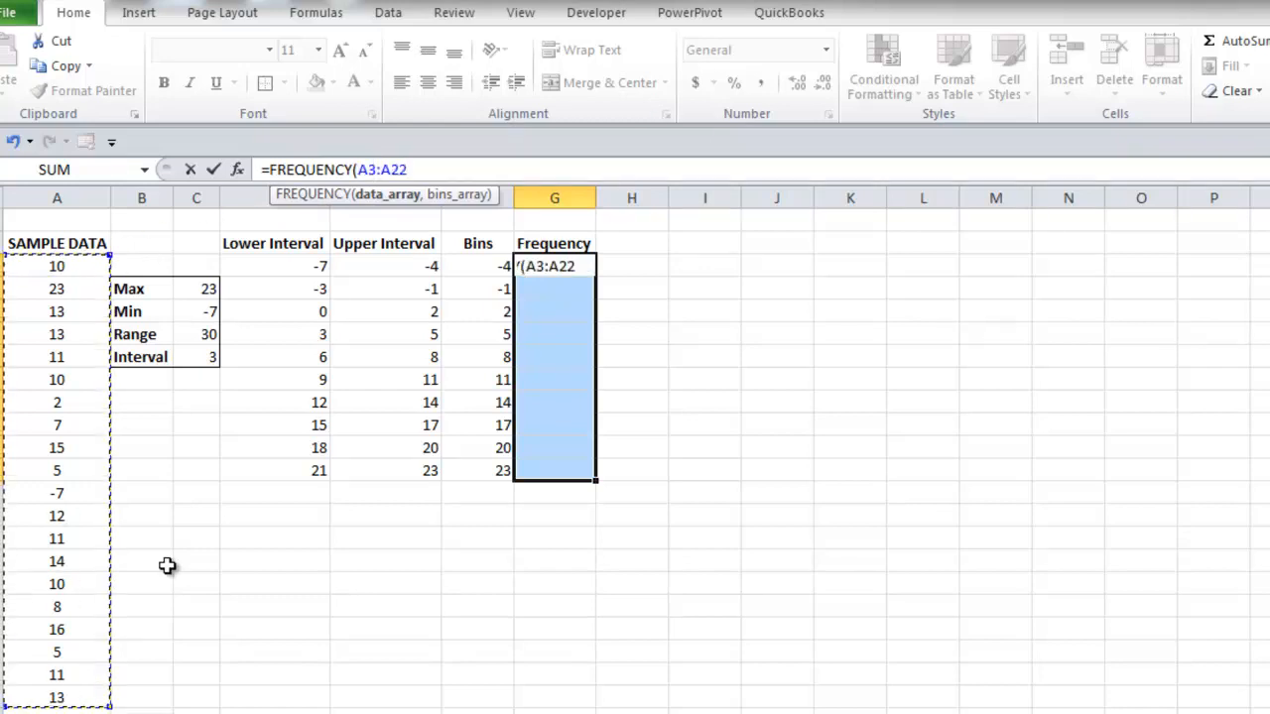
pyautogui.write(',')
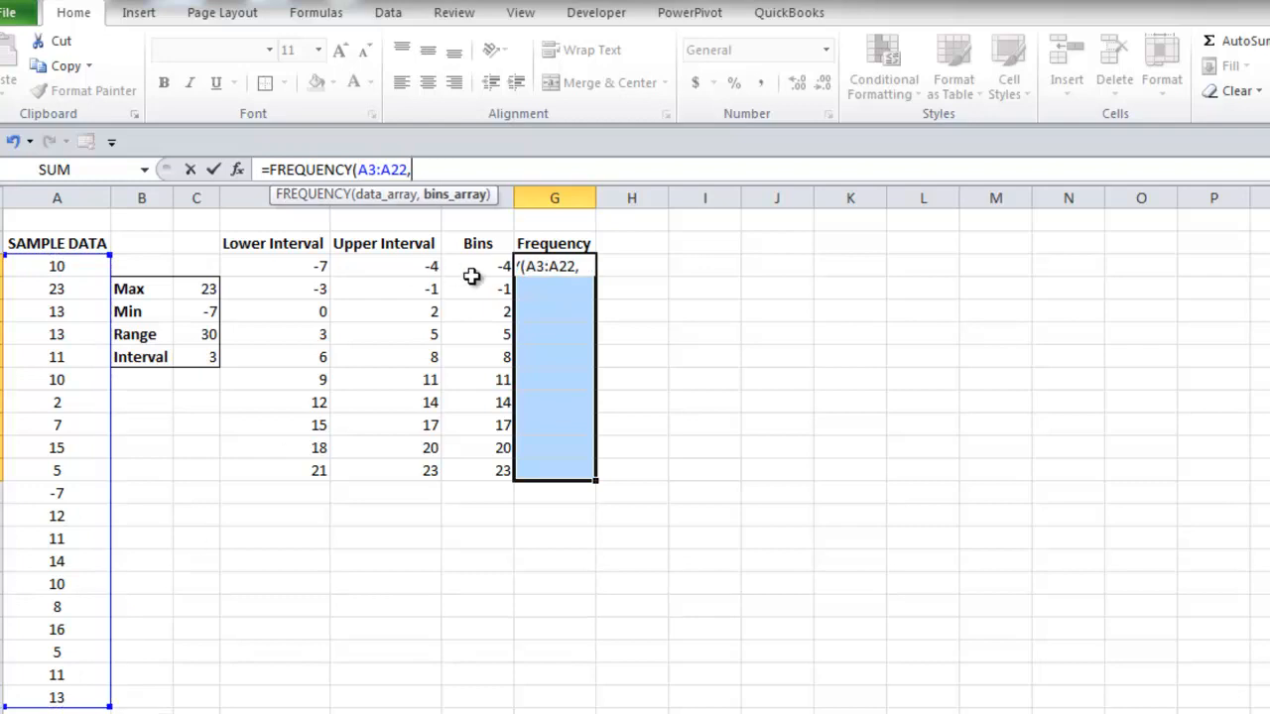
pyautogui.click(477, 266)
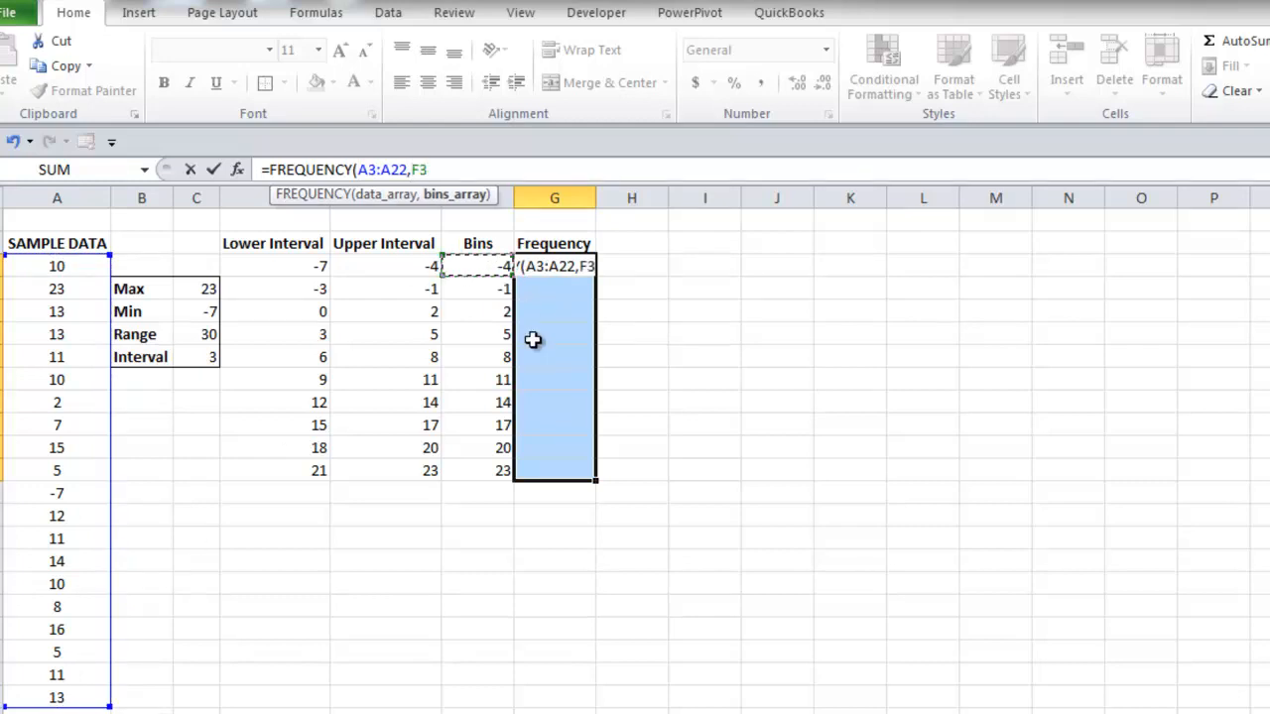
pyautogui.moveTo(478, 266); pyautogui.dragTo(479, 470)
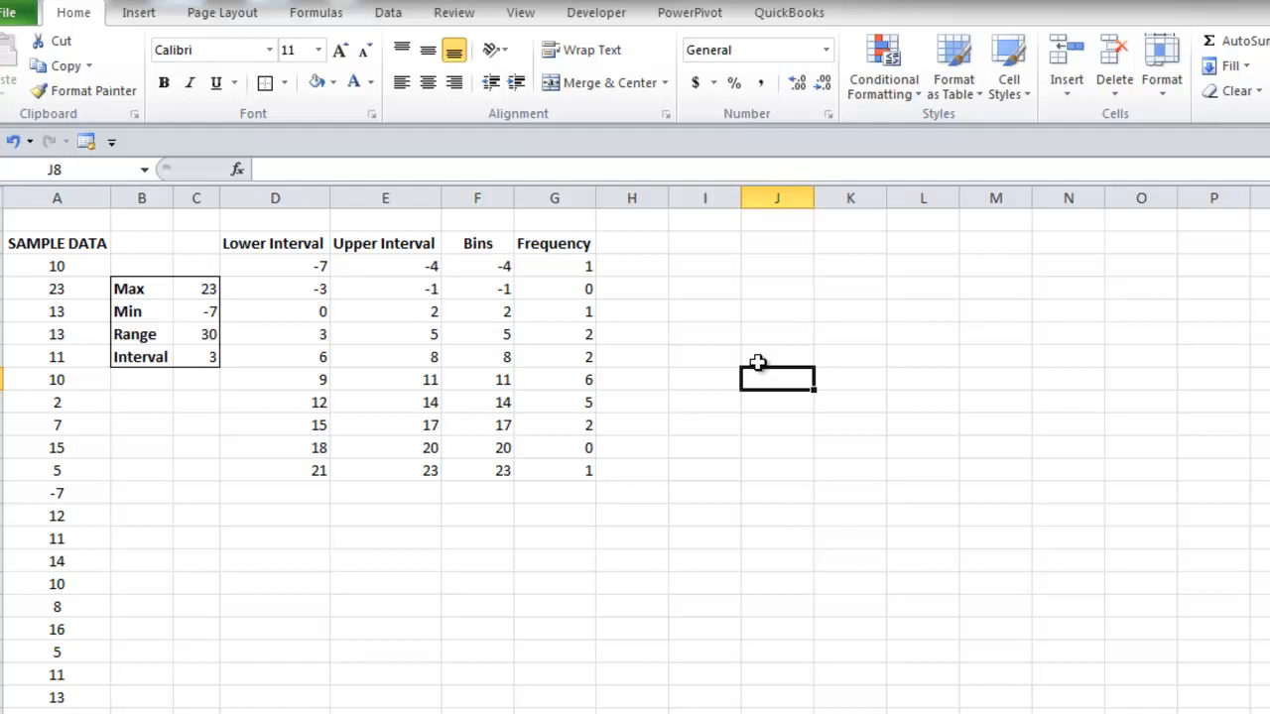
pyautogui.moveTo(464, 275)
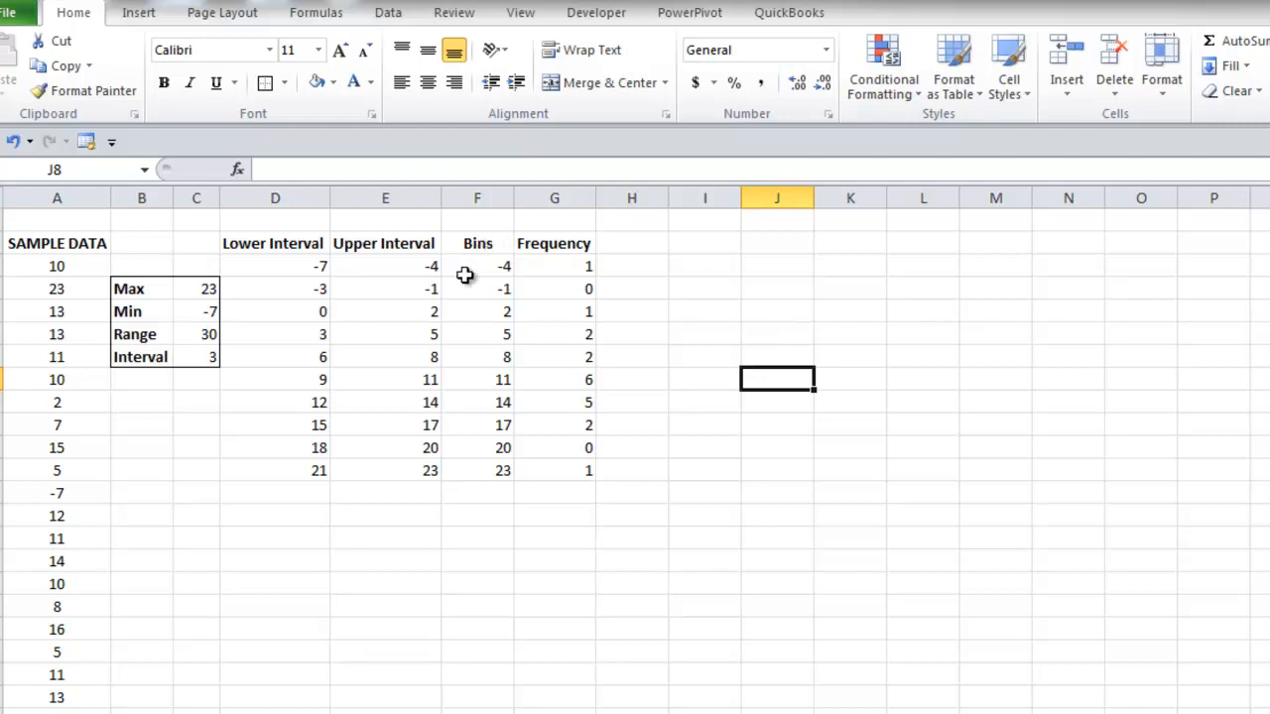
pyautogui.moveTo(483, 251)
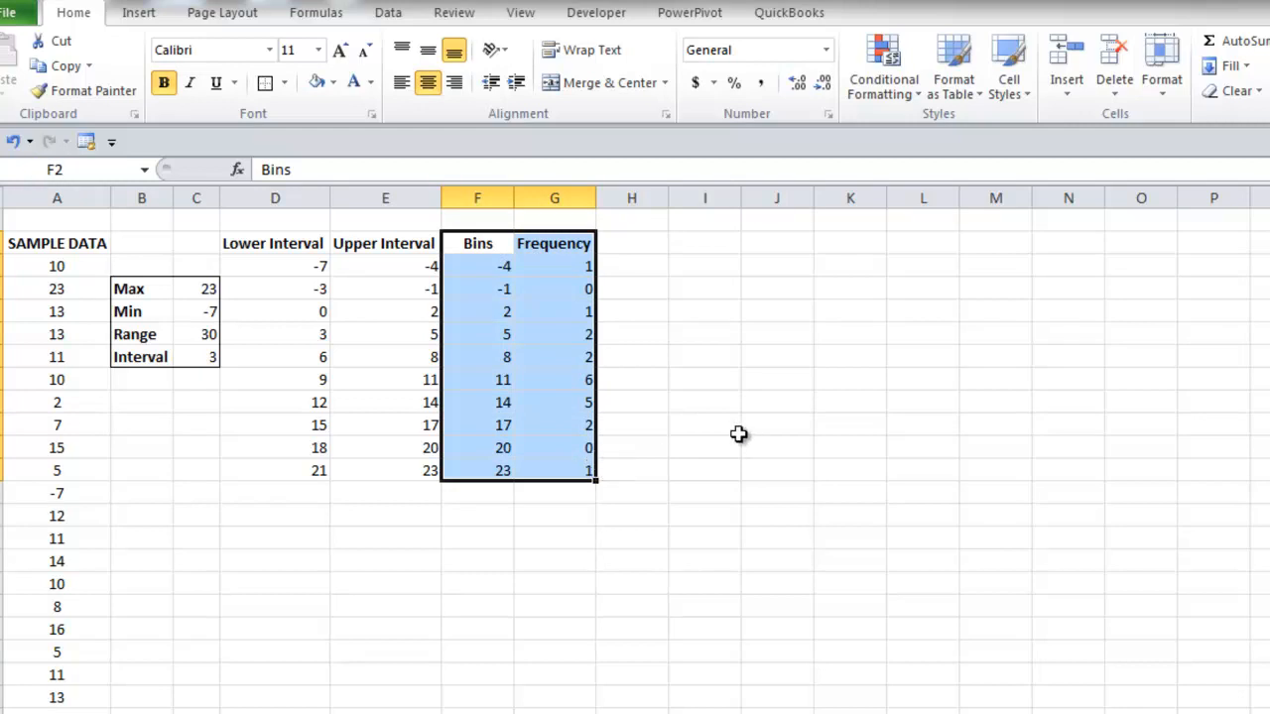
# - Insert a 2-D clustered column chart from the Bins and Frequency data
pyautogui.click(138, 12)
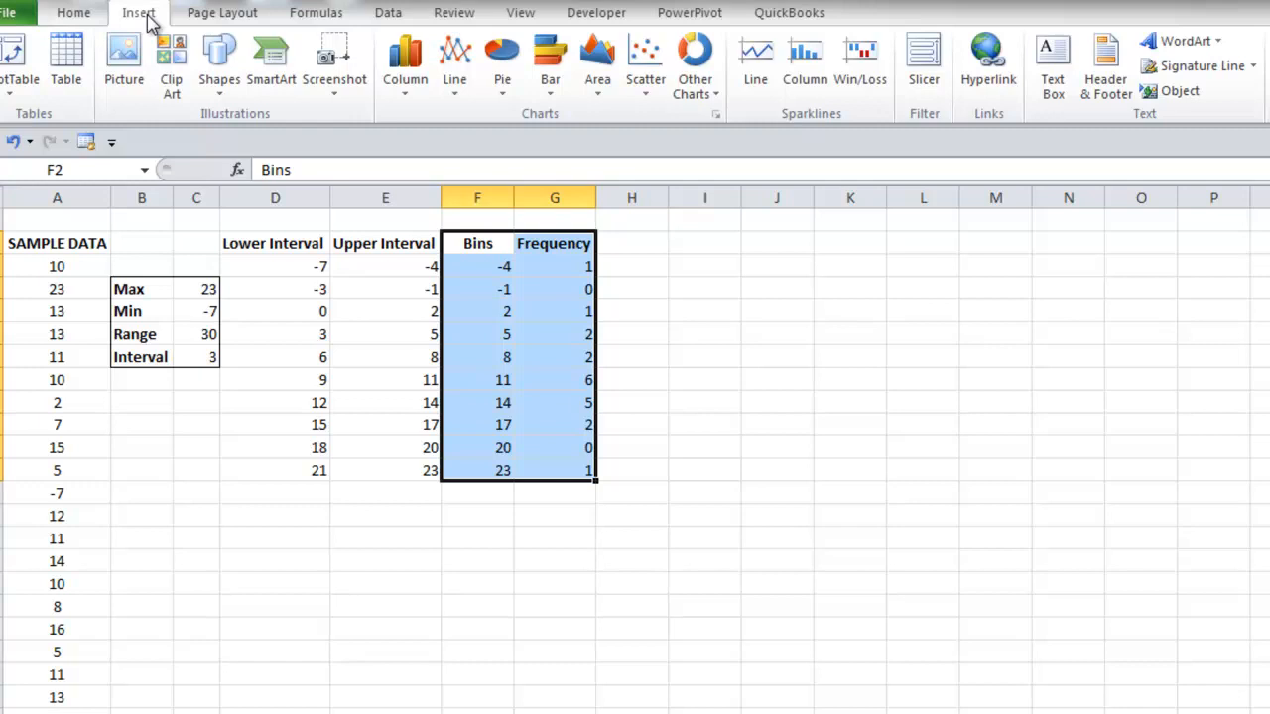
pyautogui.click(404, 59)
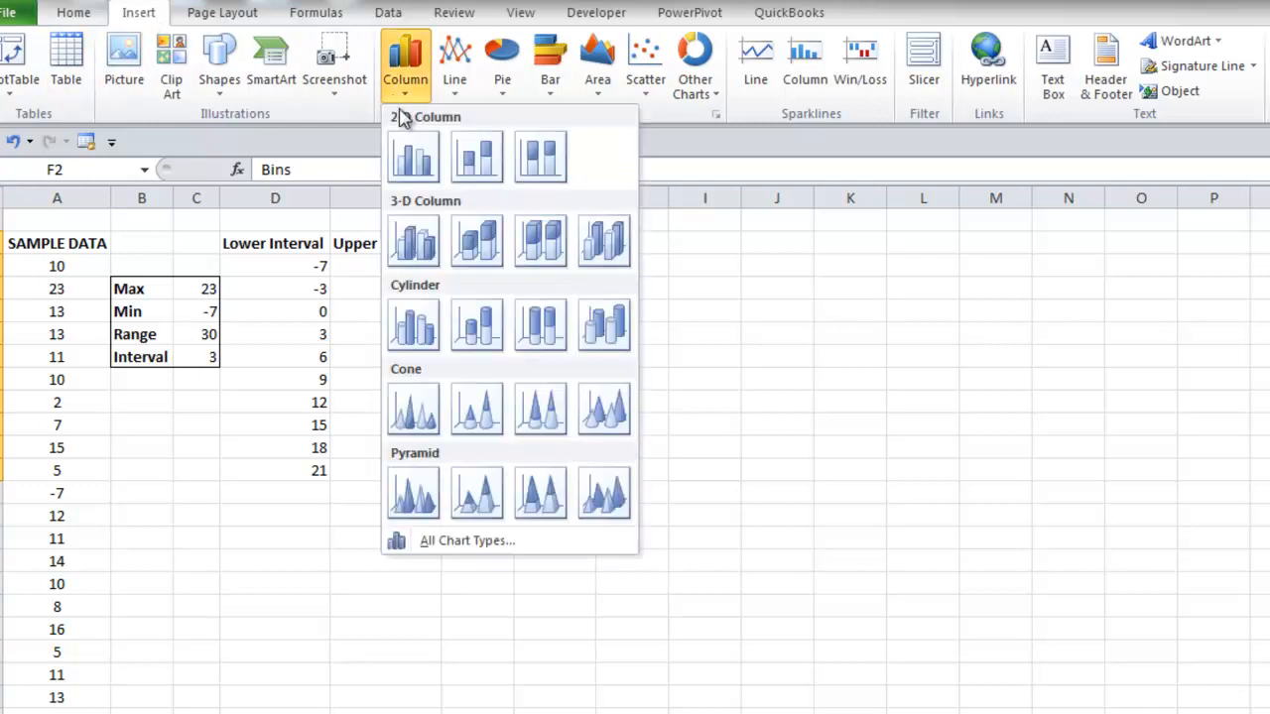
pyautogui.click(414, 156)
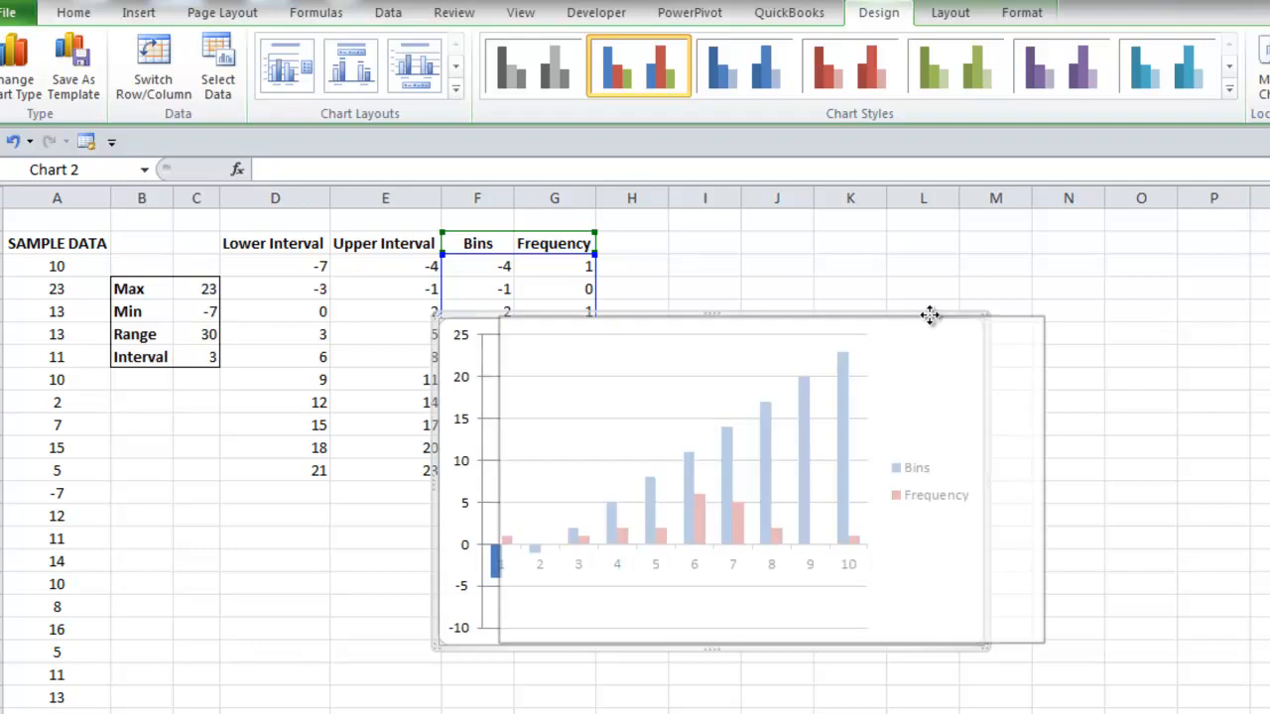
# - Move the chart beside the frequency table and open its Select Data settings
pyautogui.moveTo(930, 316); pyautogui.dragTo(1085, 271)
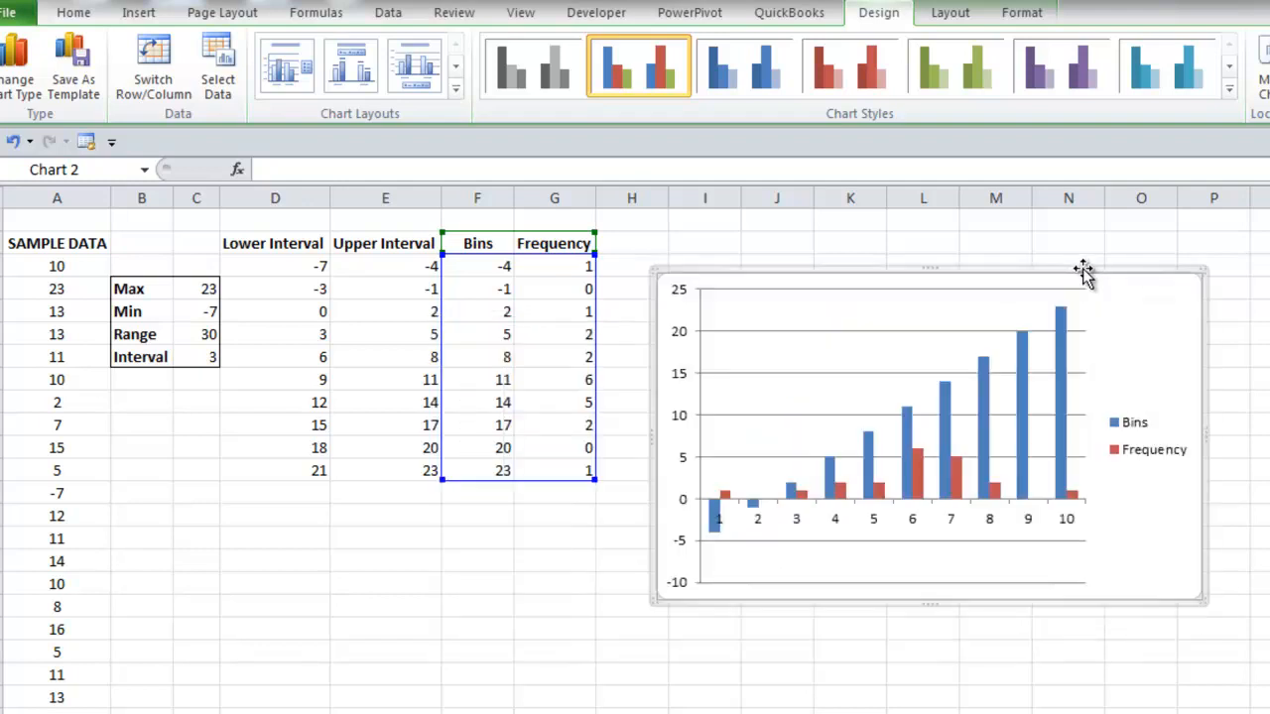
pyautogui.moveTo(1123, 345)
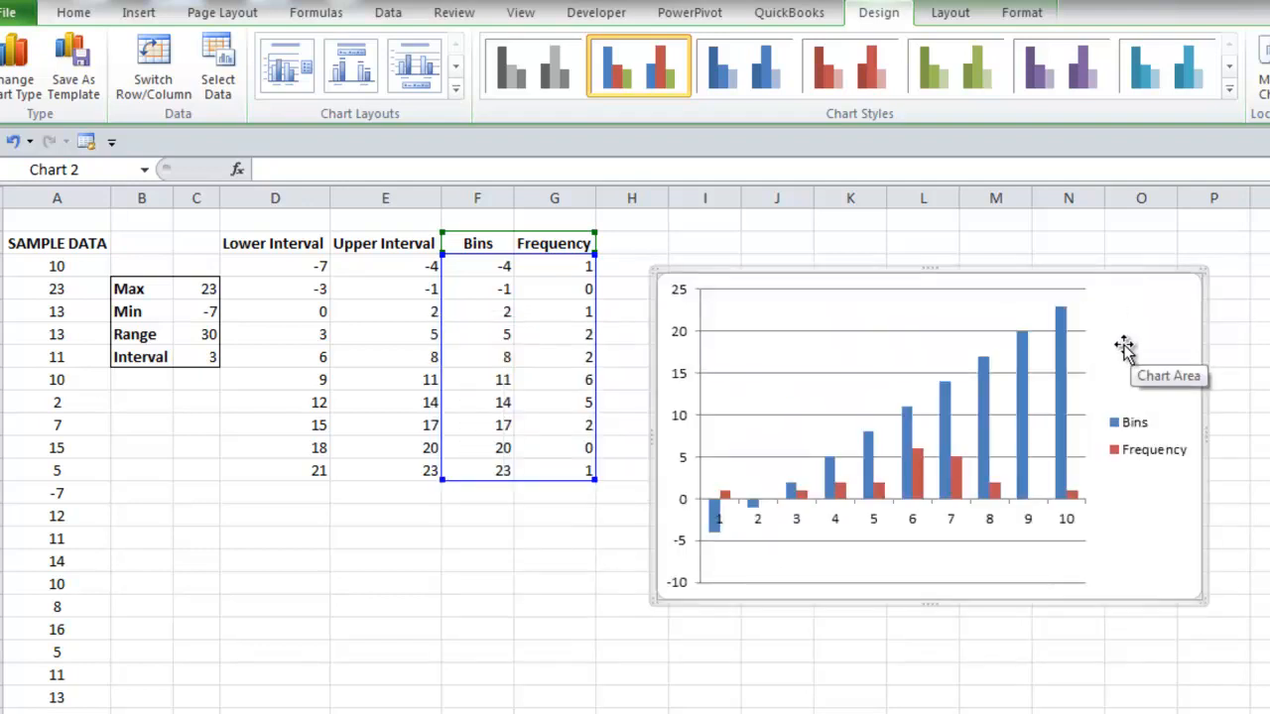
pyautogui.rightClick(1124, 348)
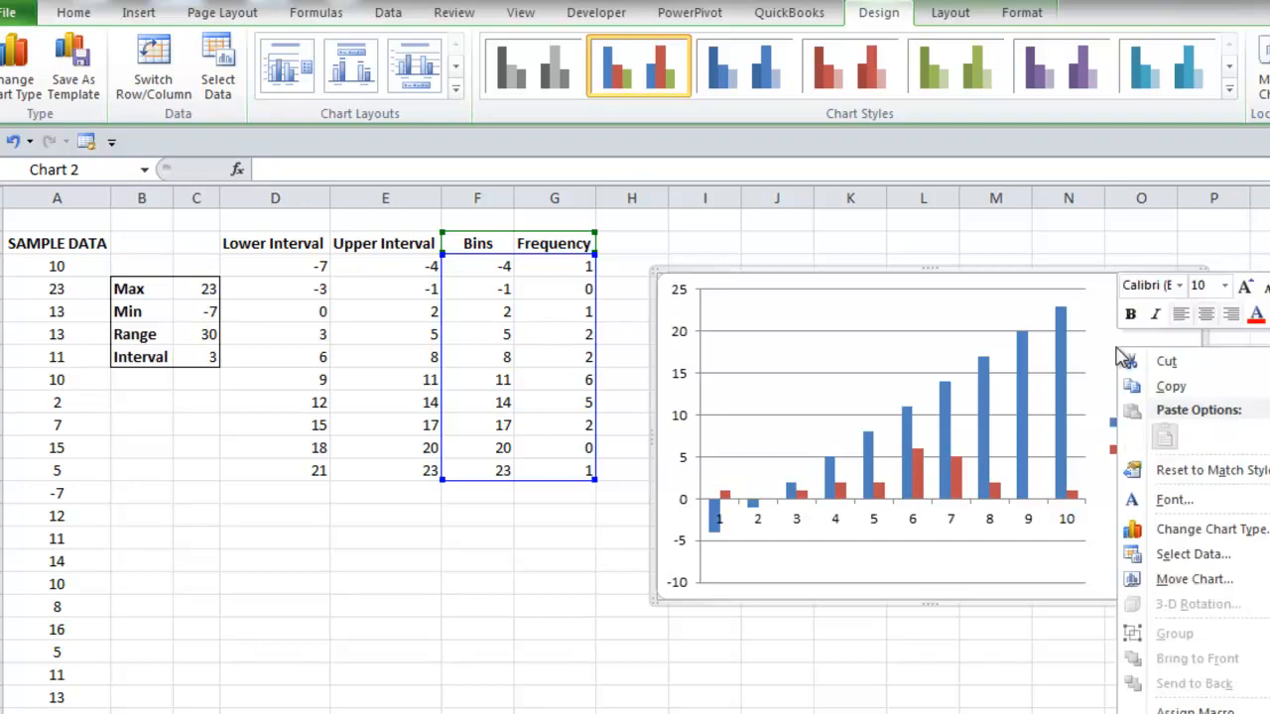
pyautogui.moveTo(1194, 553)
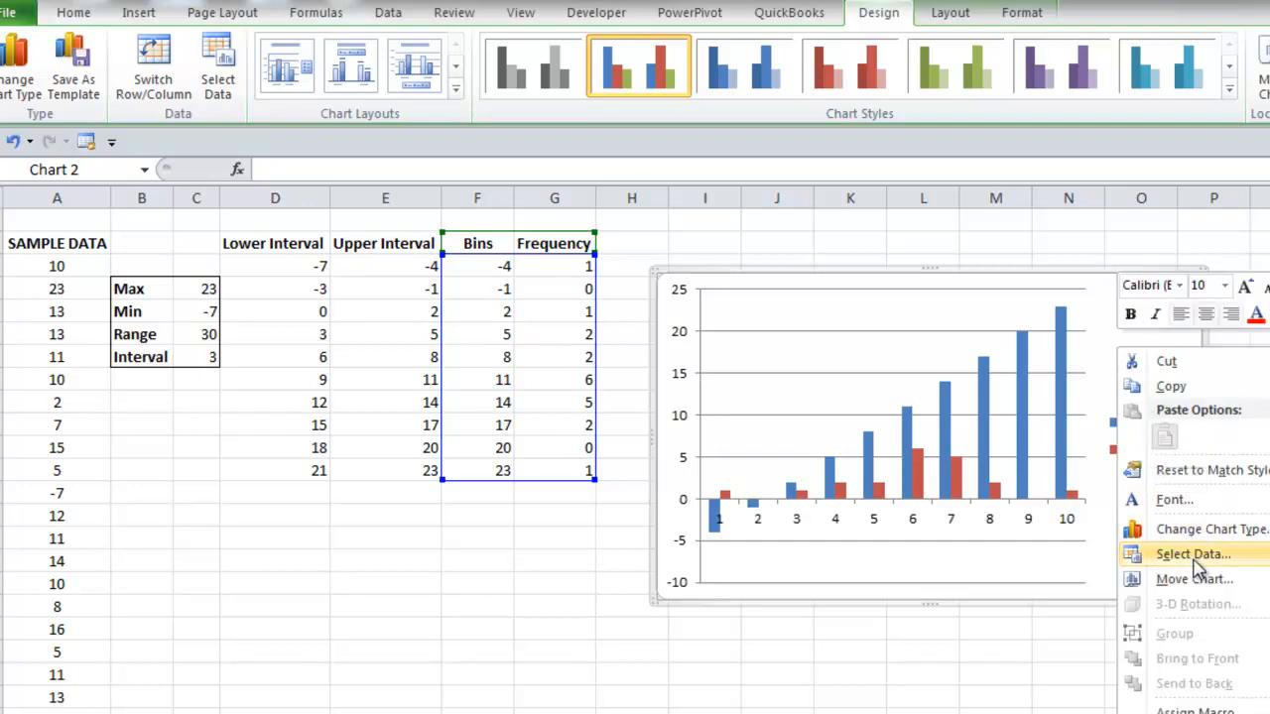
pyautogui.click(1192, 553)
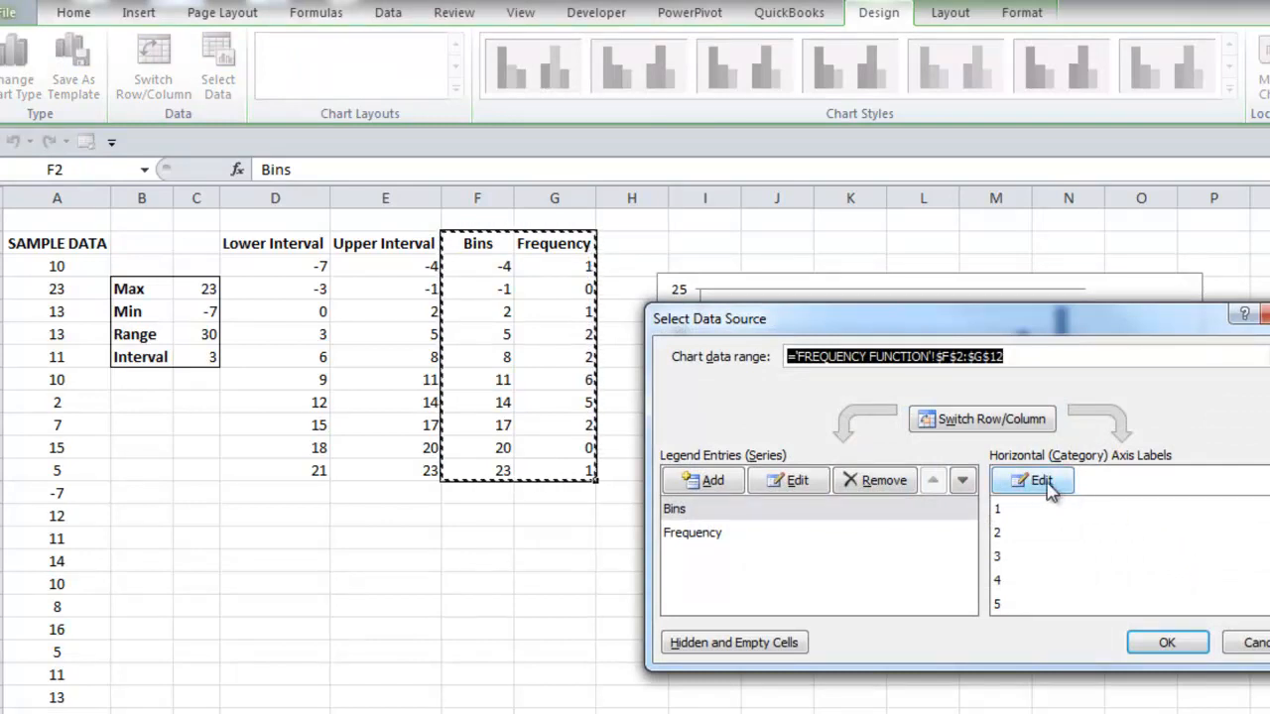
# - Use the bin values in F3:F12 as the chart's horizontal axis labels
pyautogui.click(1041, 480)
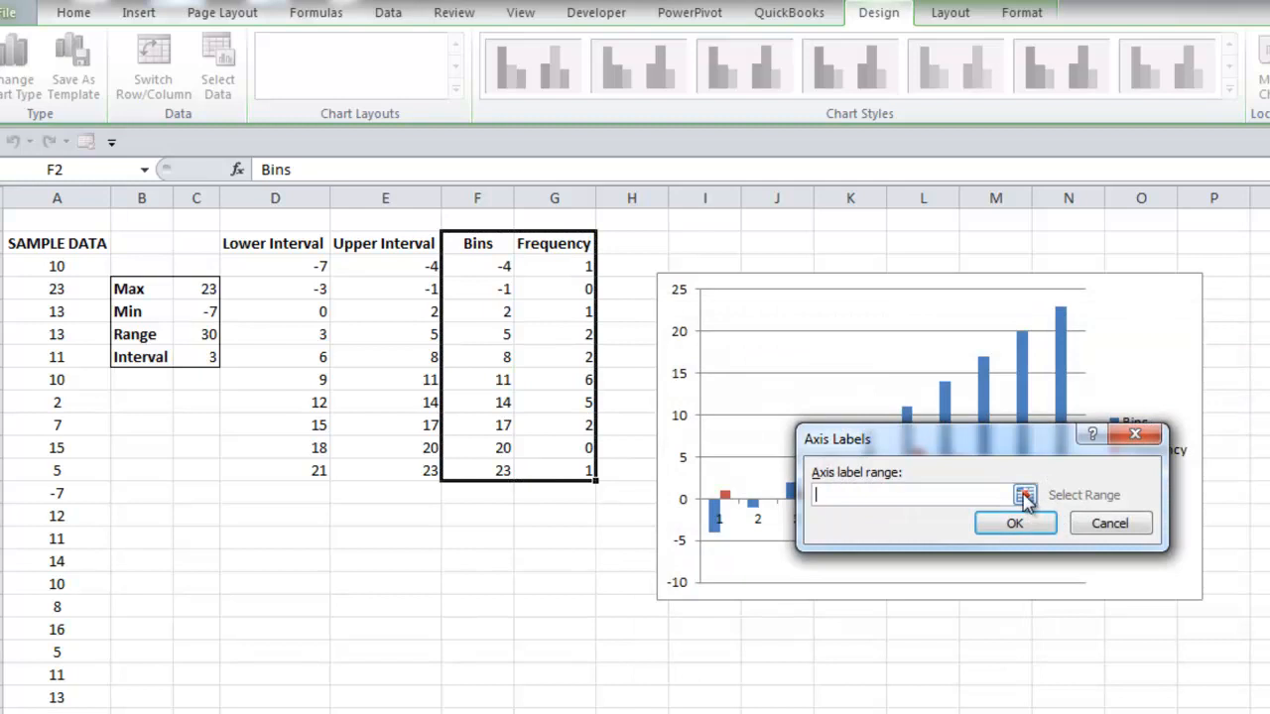
pyautogui.click(1023, 495)
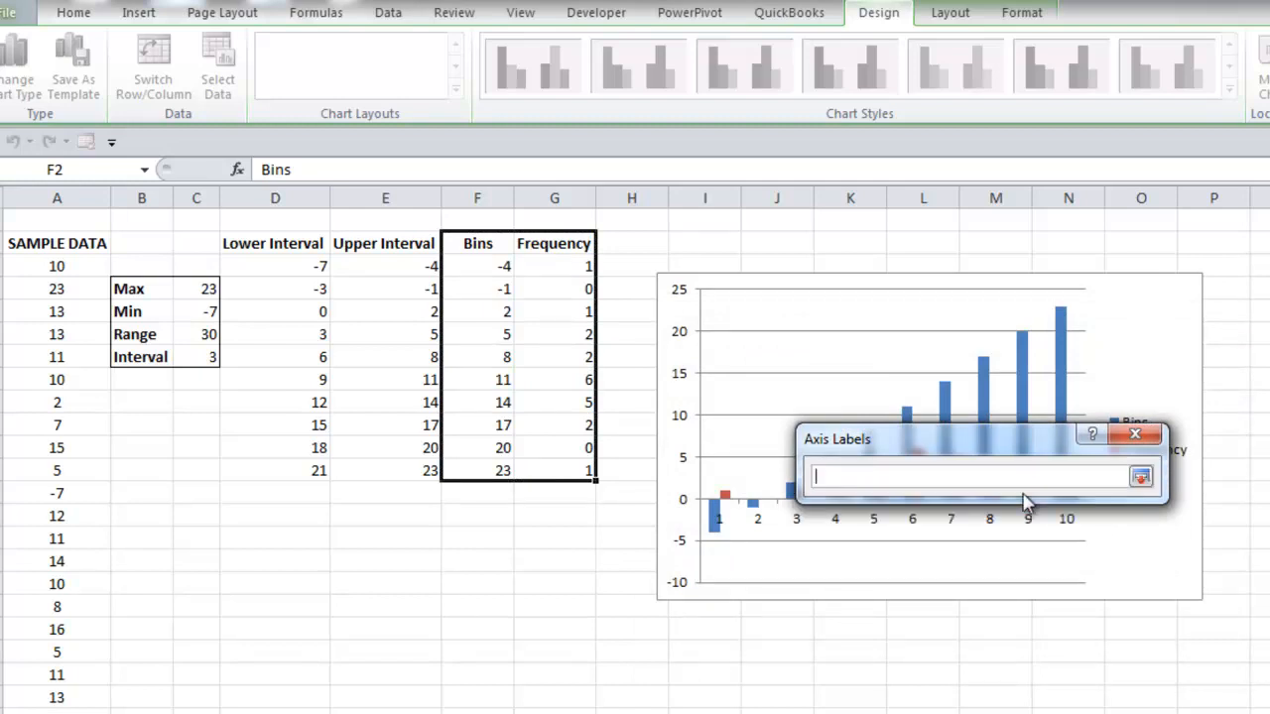
pyautogui.moveTo(659, 372)
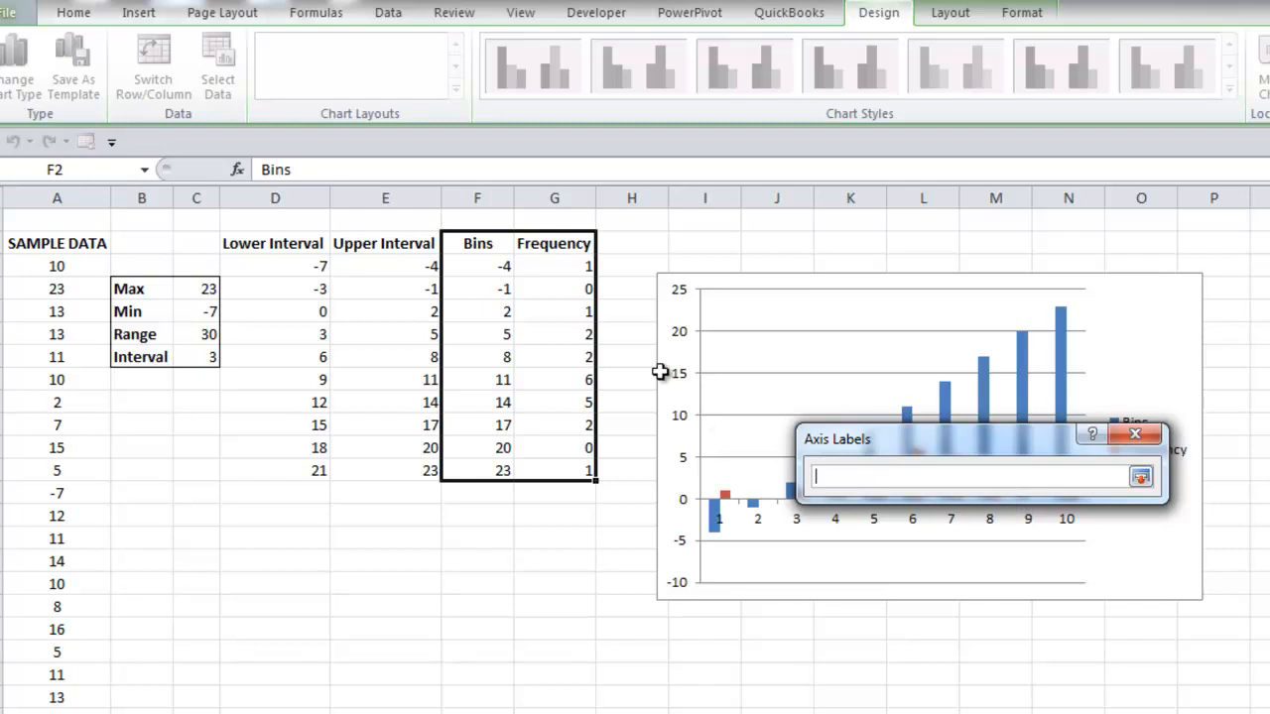
pyautogui.click(478, 265)
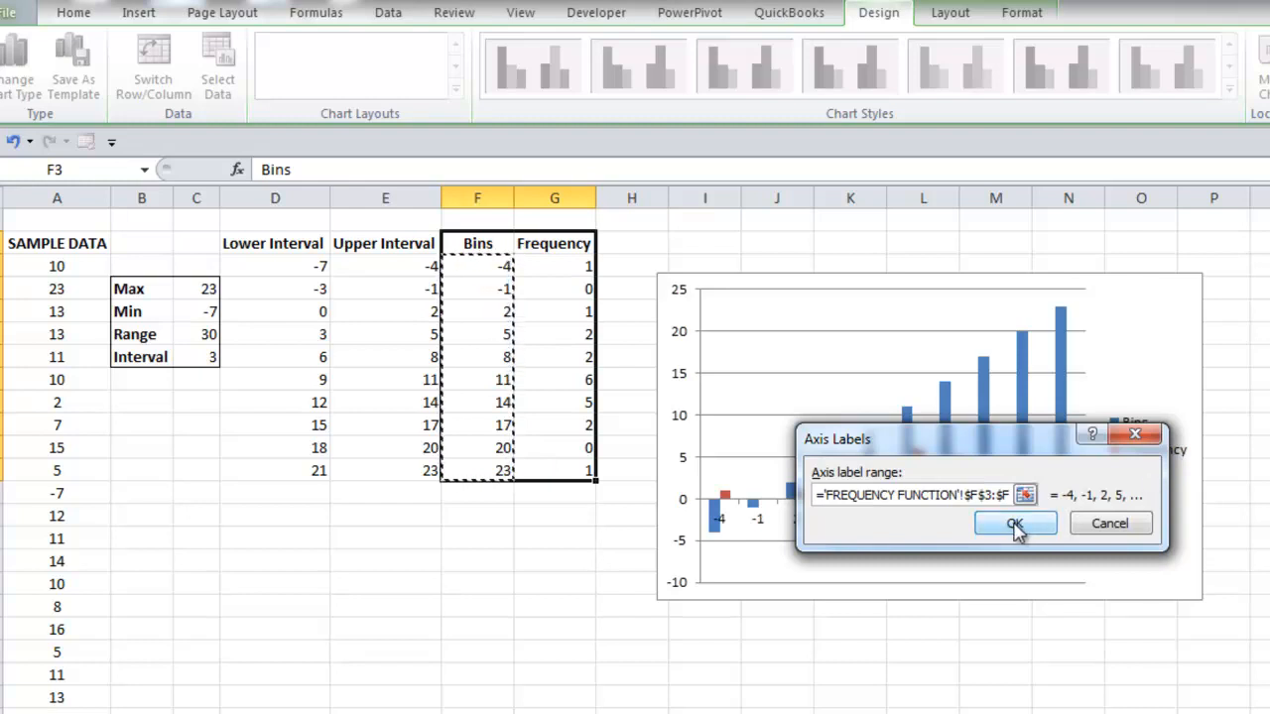
pyautogui.click(1014, 523)
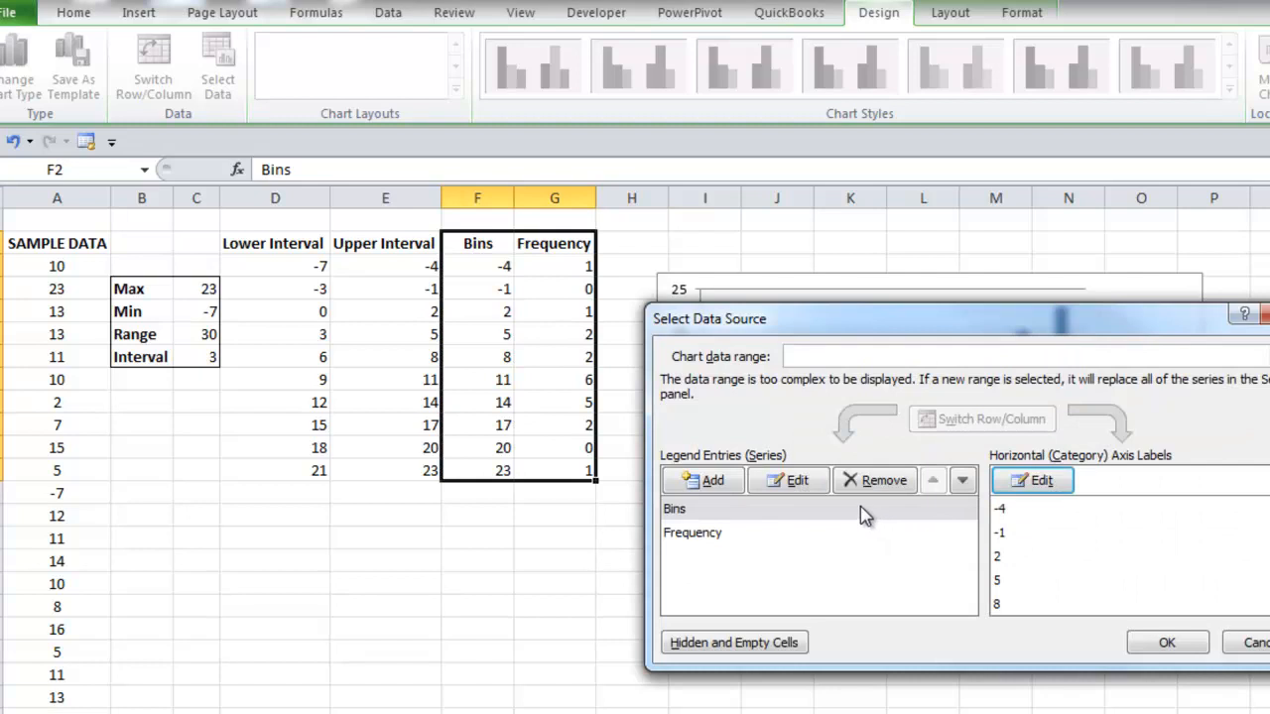
# - Remove the Bins series, confirm the dialog, and deselect the chart
pyautogui.click(675, 508)
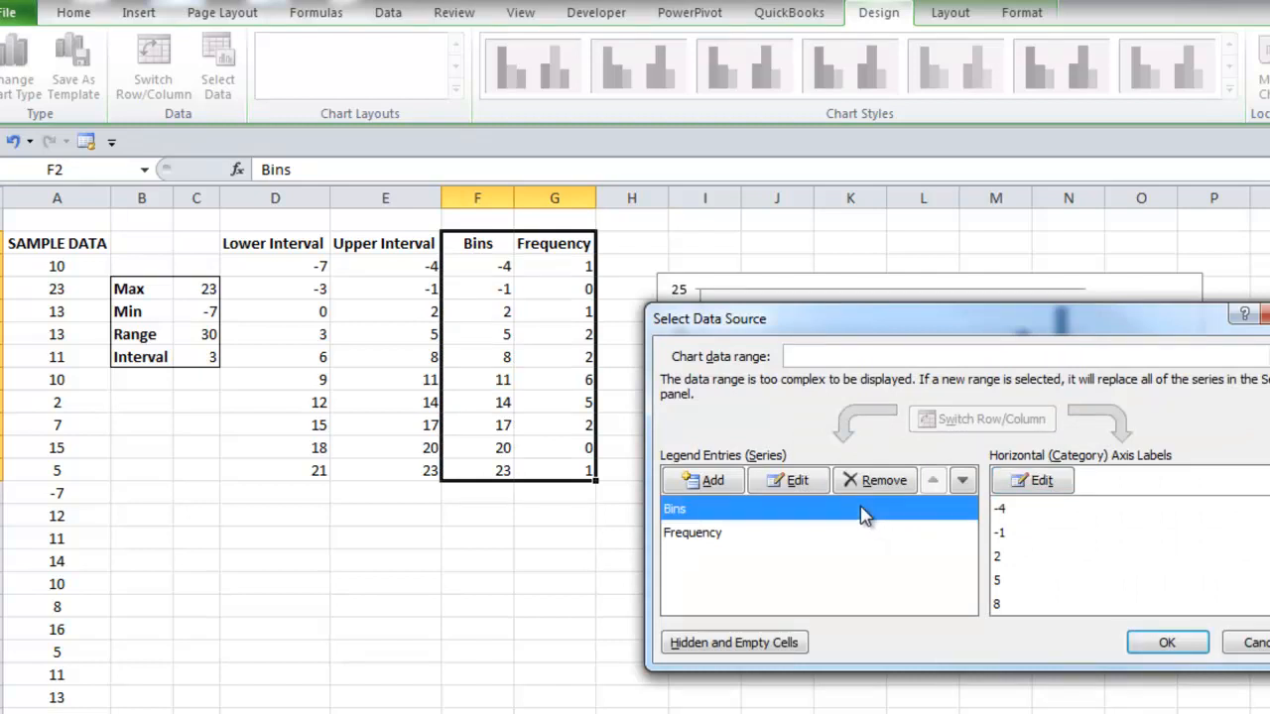
pyautogui.click(874, 480)
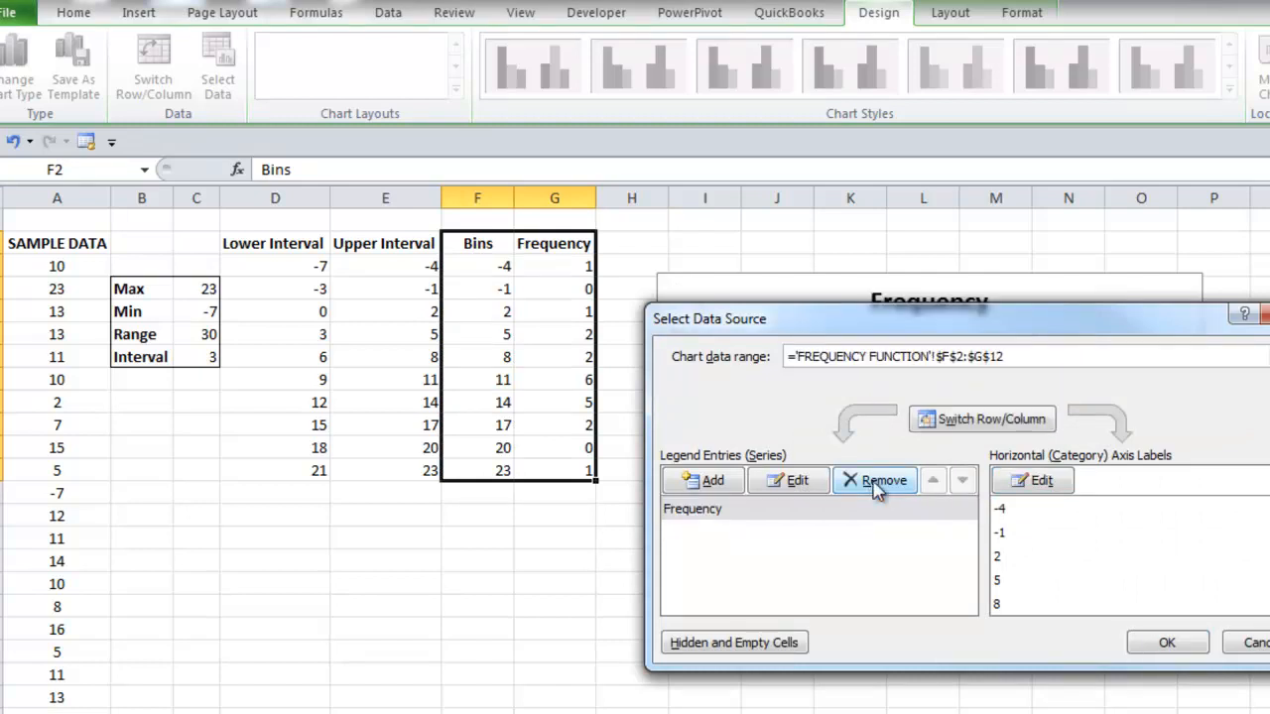
pyautogui.moveTo(1170, 635)
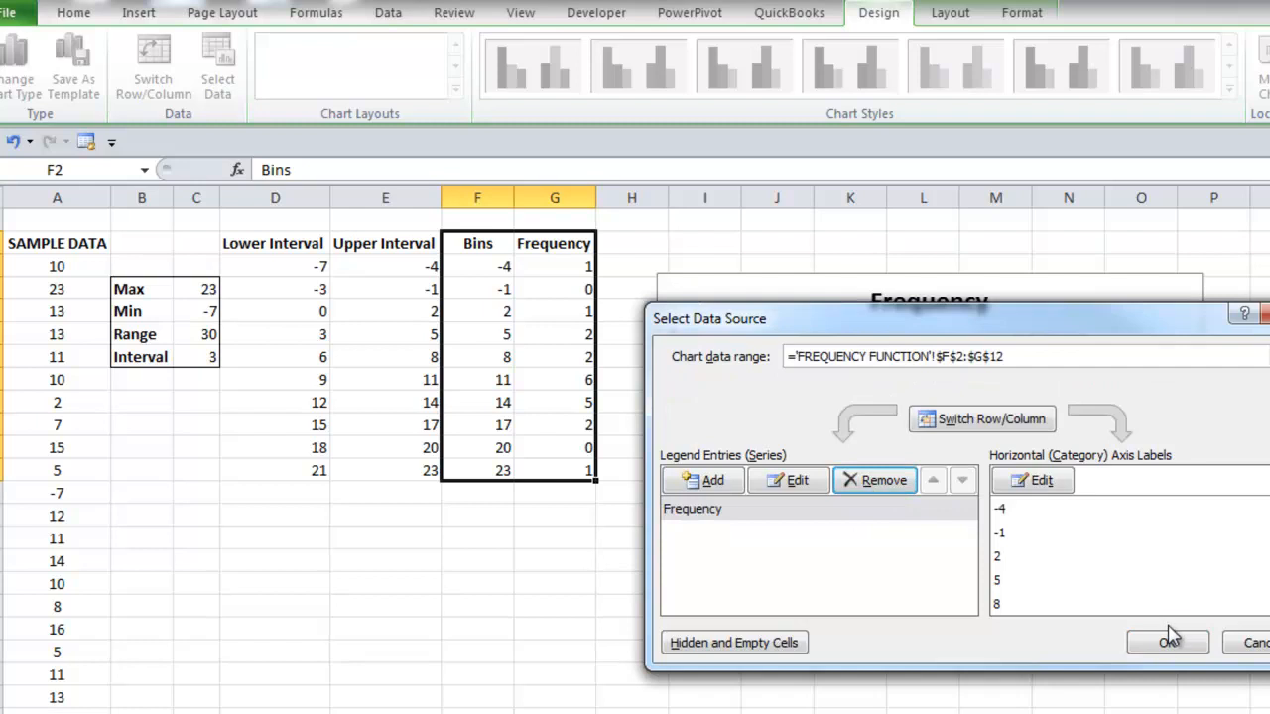
pyautogui.click(1166, 641)
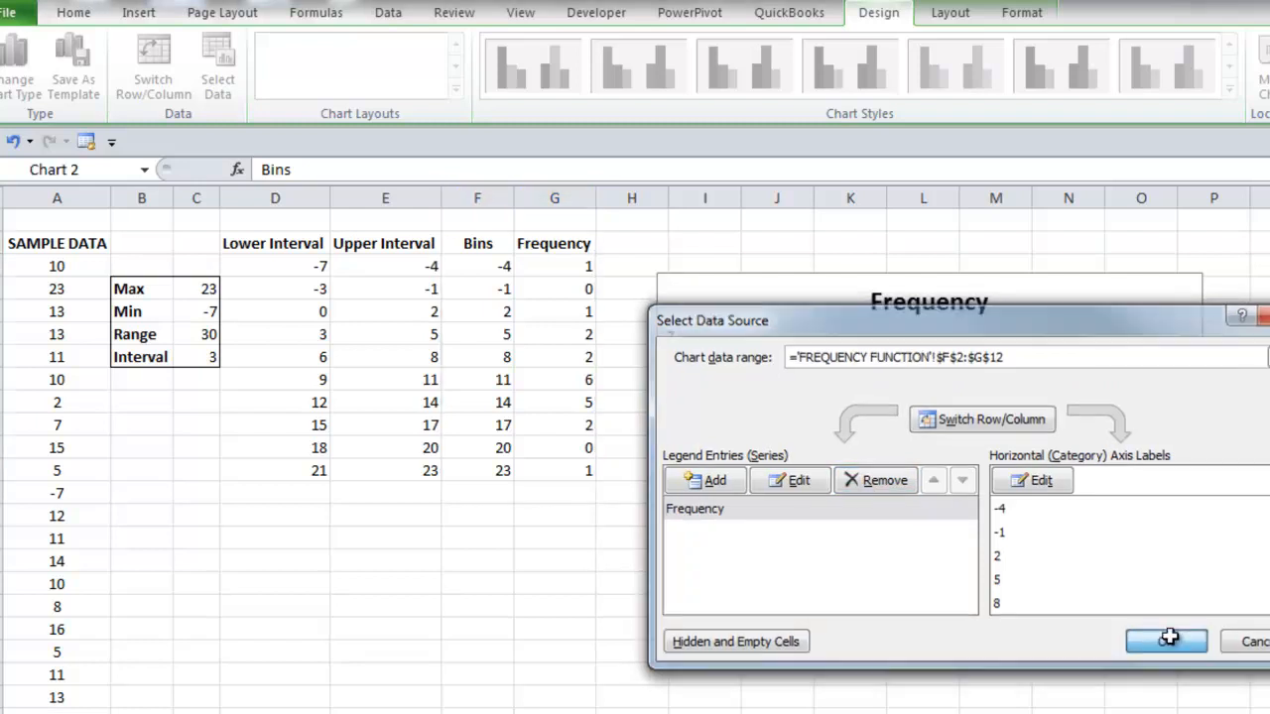
pyautogui.click(1166, 640)
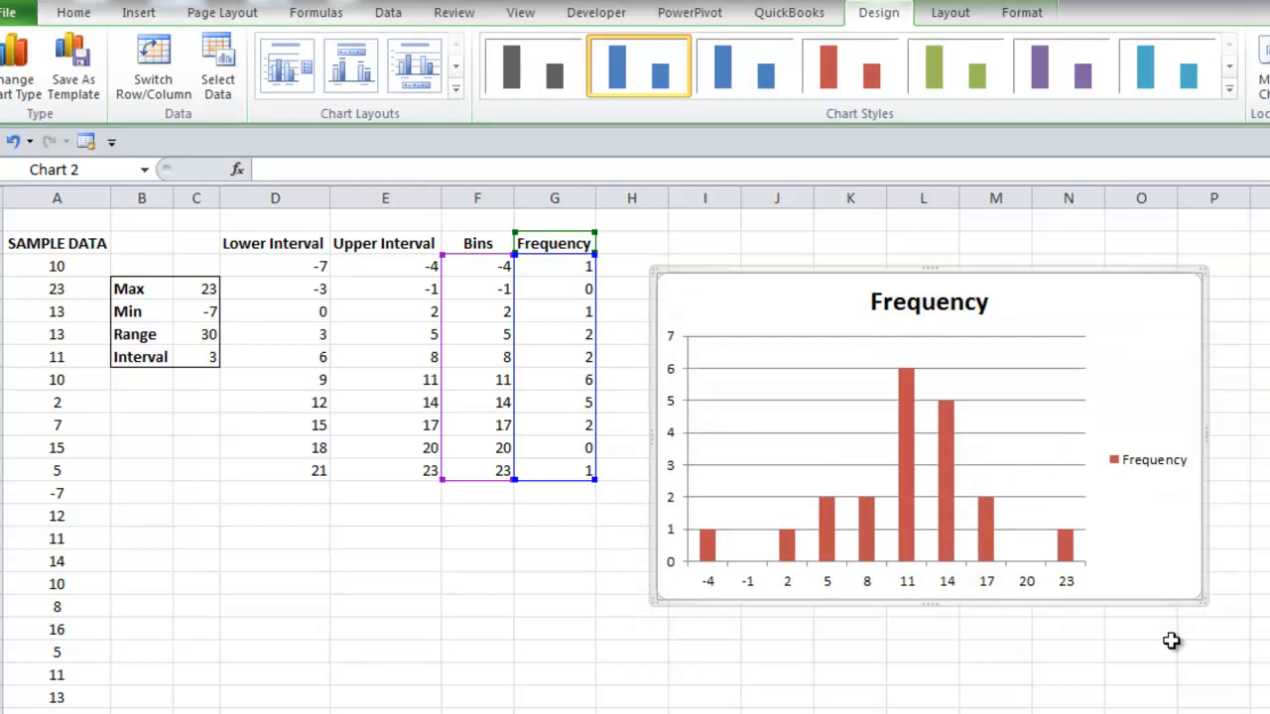
pyautogui.click(1213, 669)
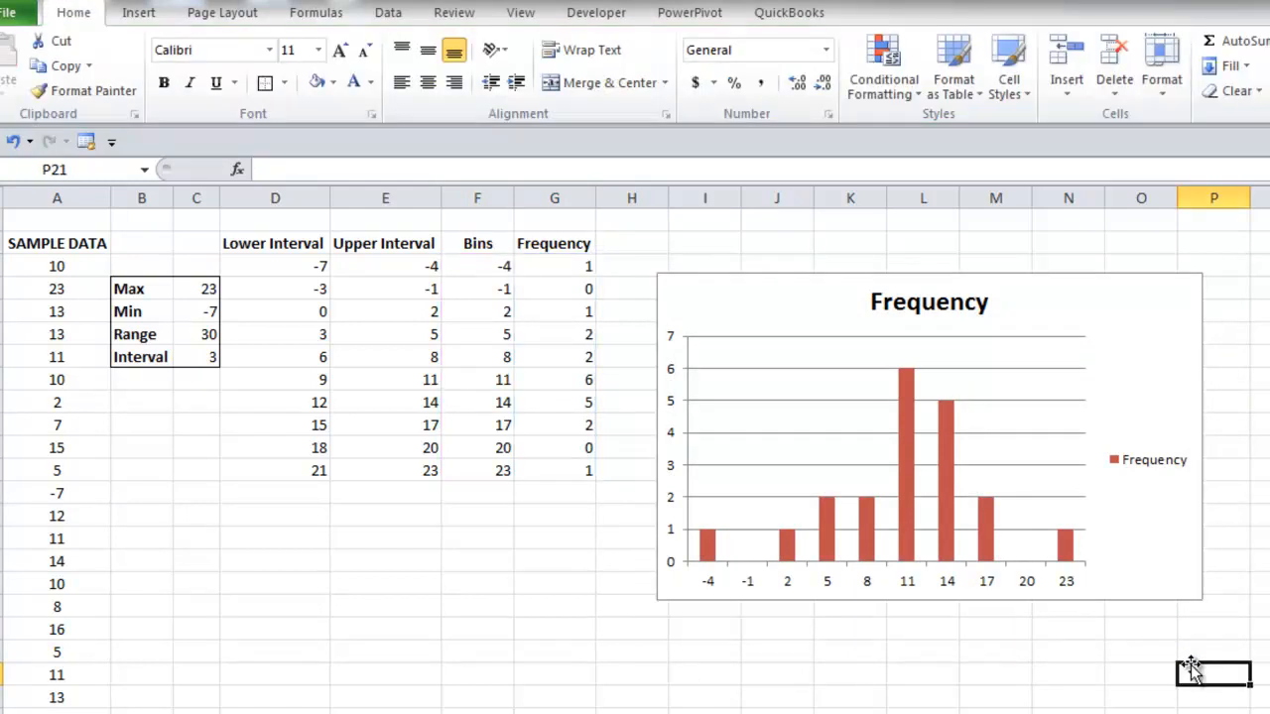